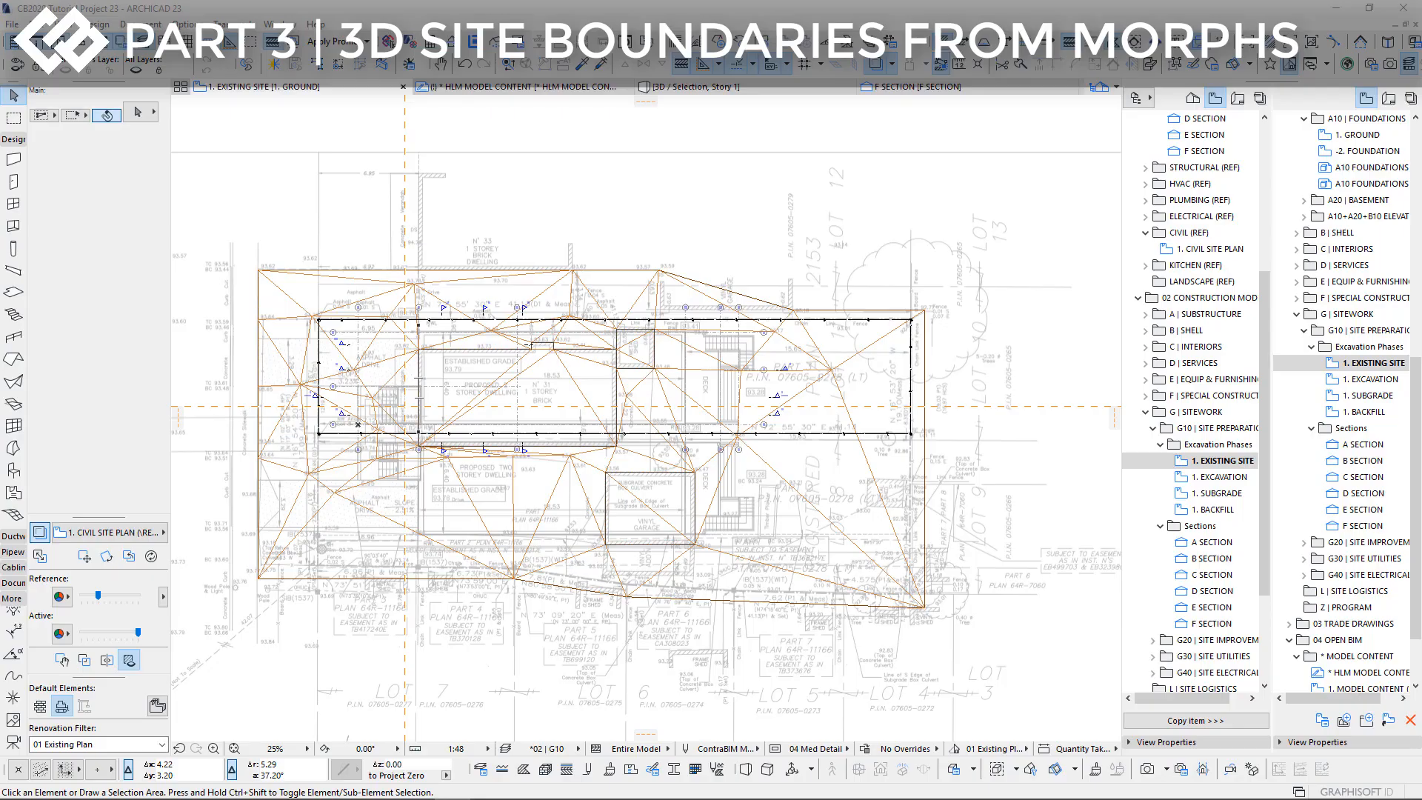
pyautogui.moveTo(771, 363)
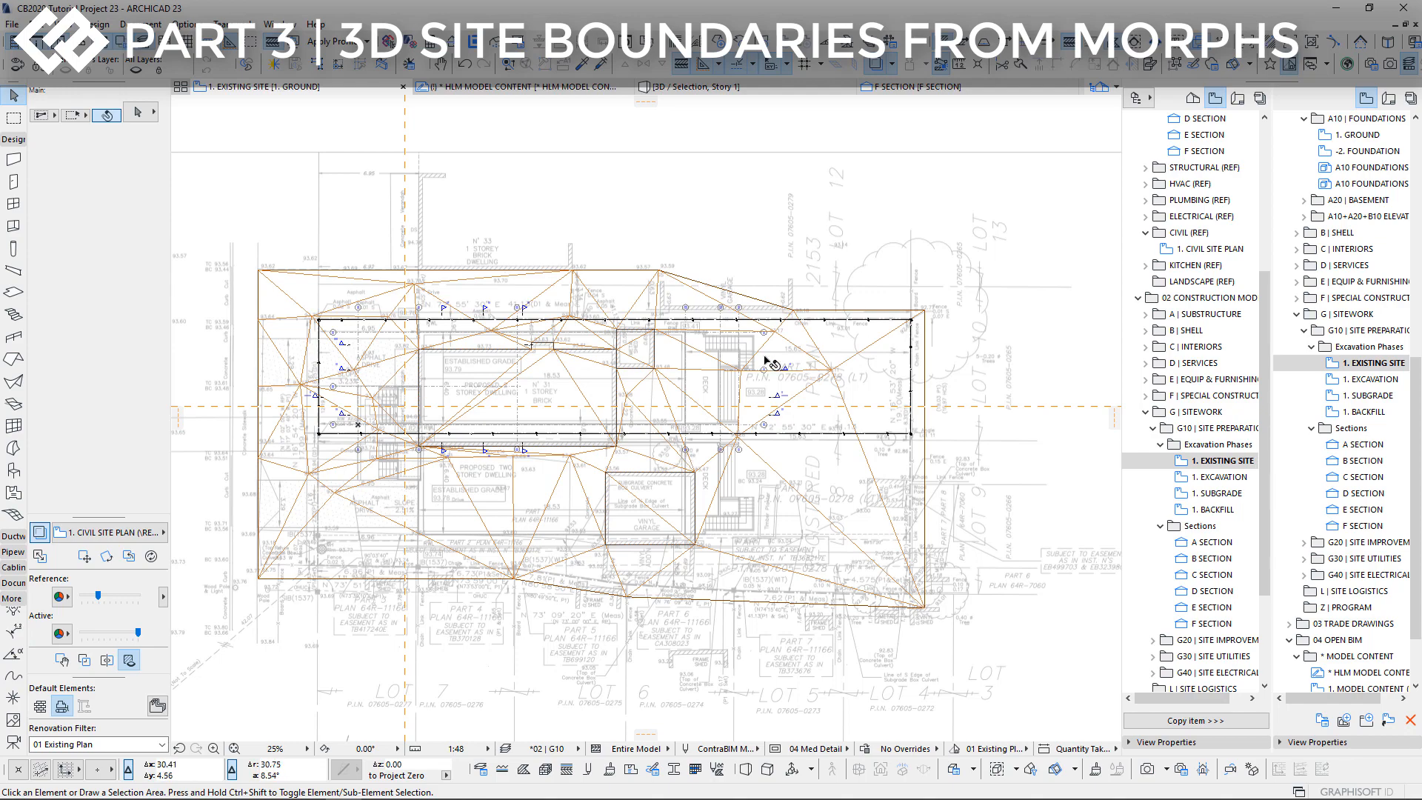
pyautogui.moveTo(363, 324)
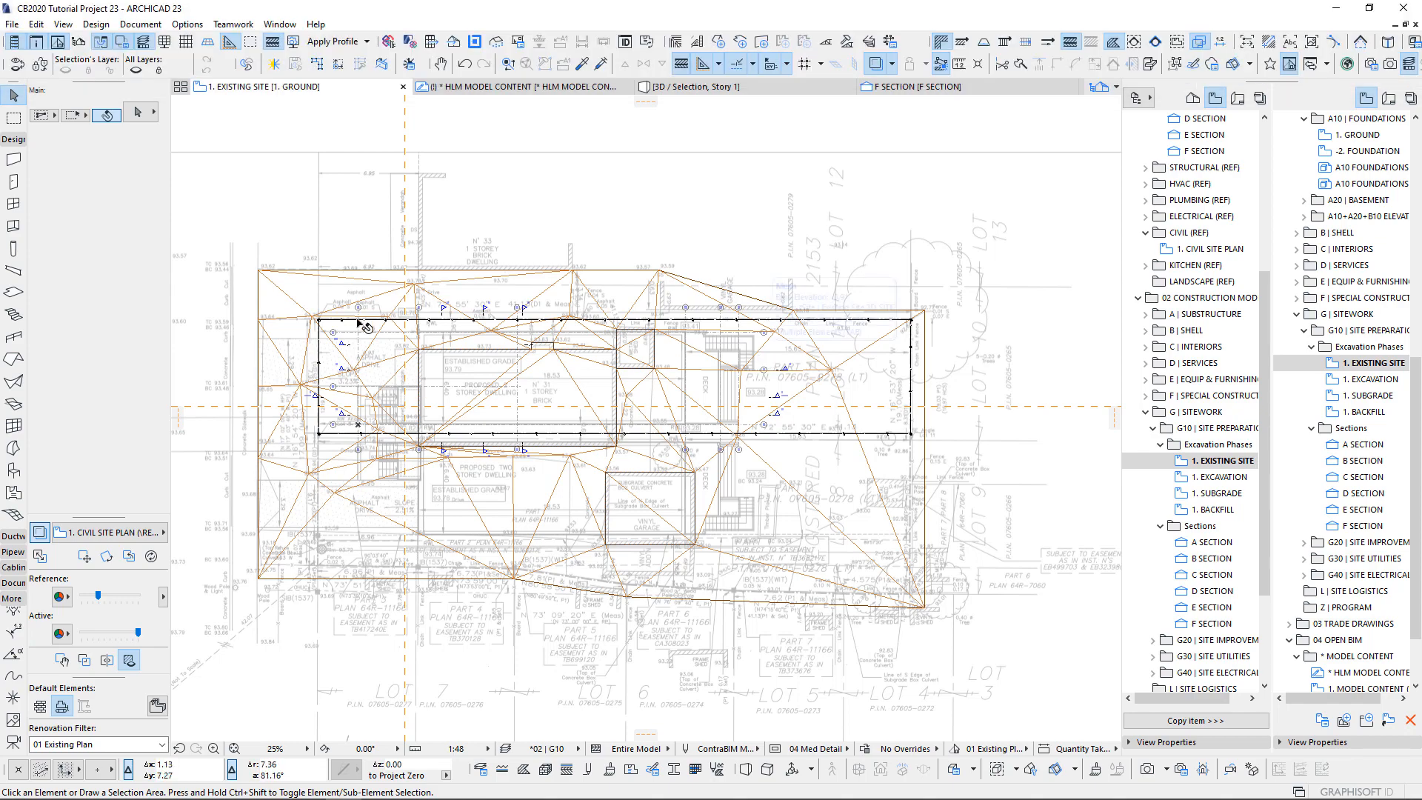
# Frame the whole site, review section D, and switch to the HLM model content view.
pyautogui.scroll(3)
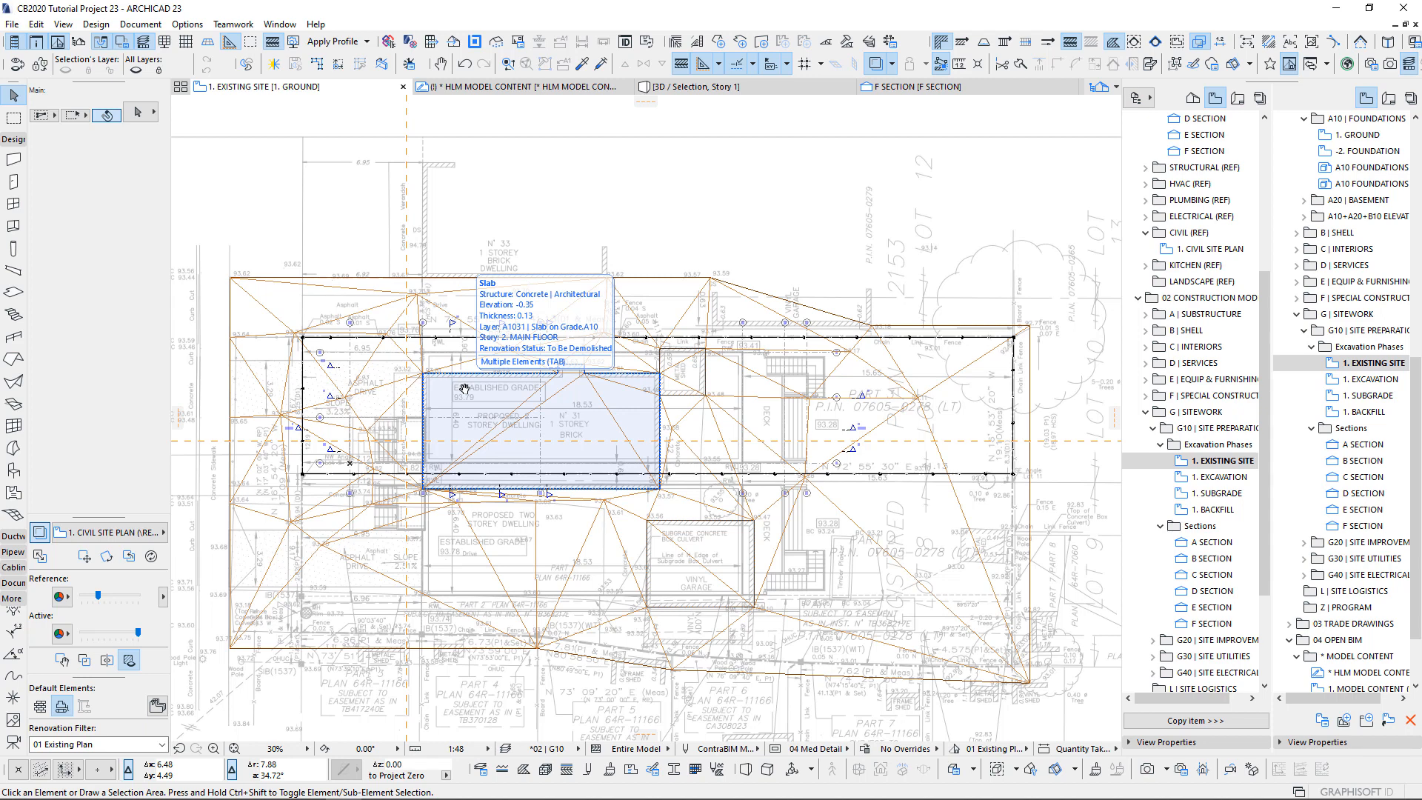
pyautogui.click(13, 118)
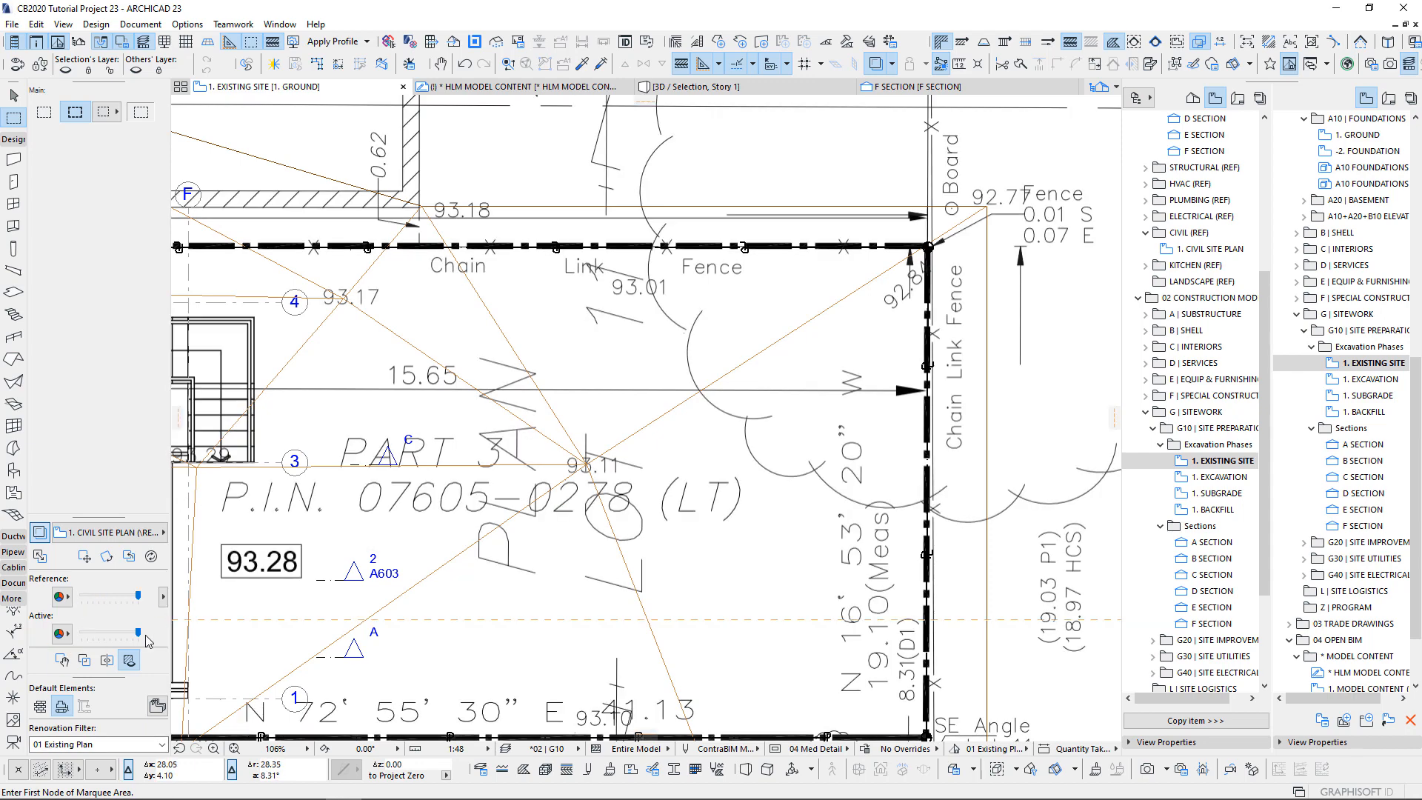
pyautogui.scroll(-3)
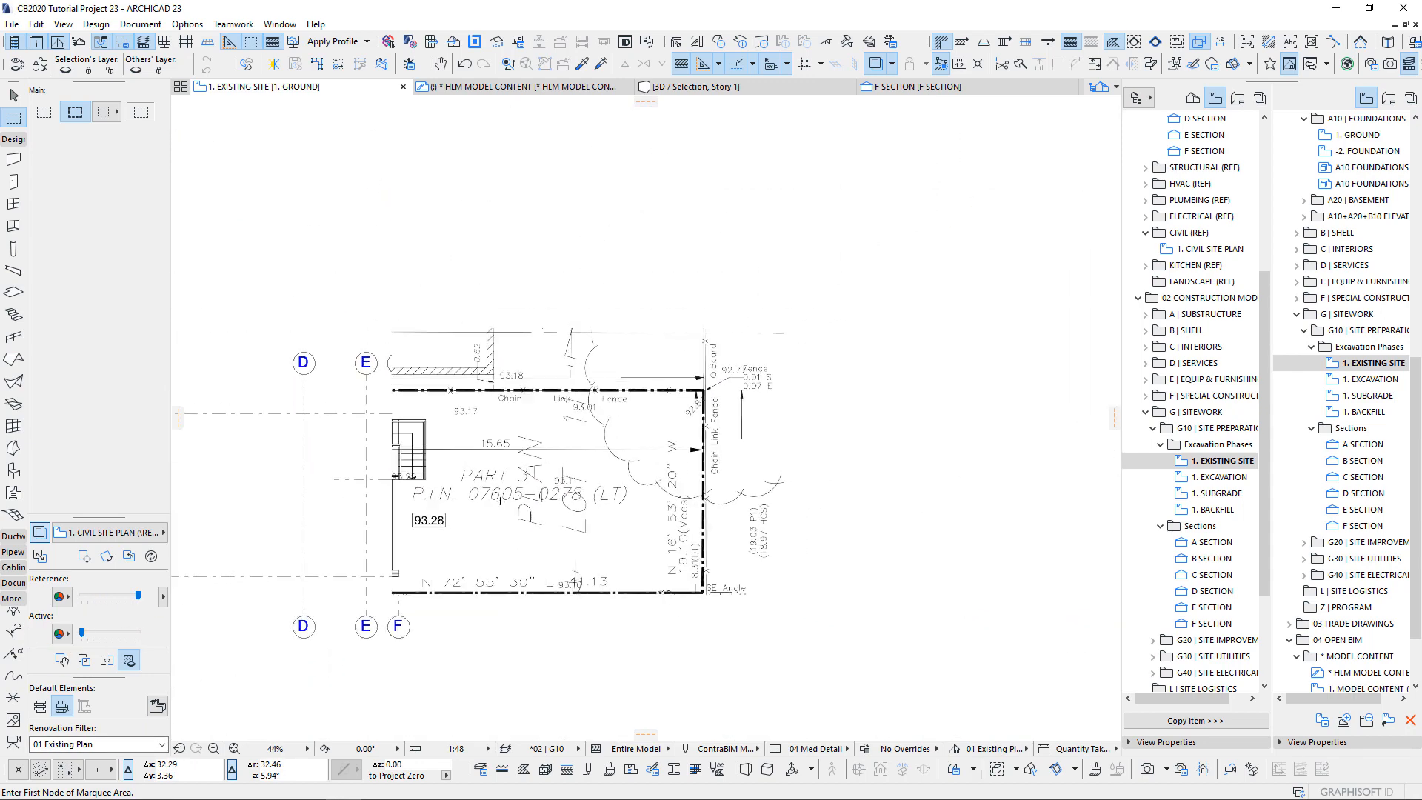
pyautogui.scroll(-3)
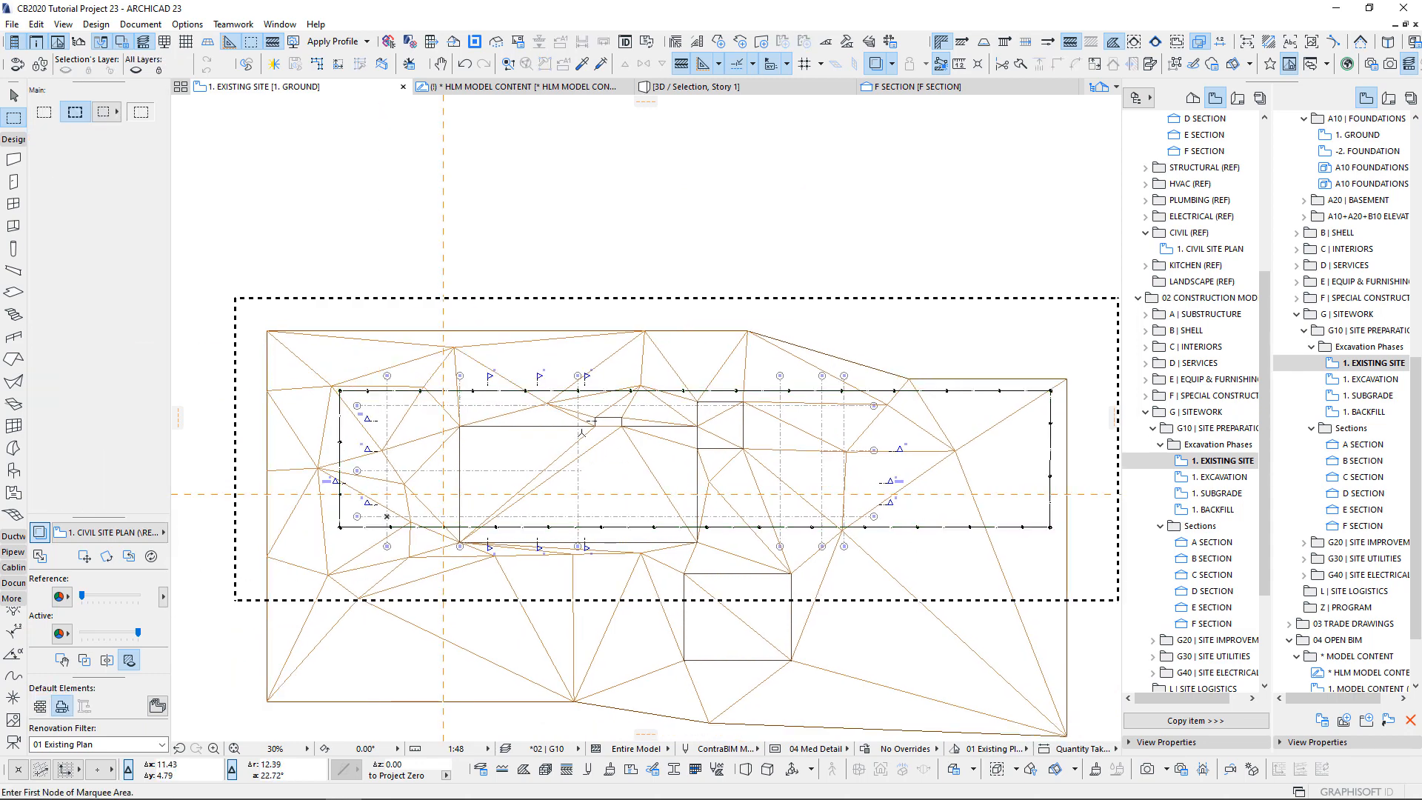
pyautogui.moveTo(489, 379)
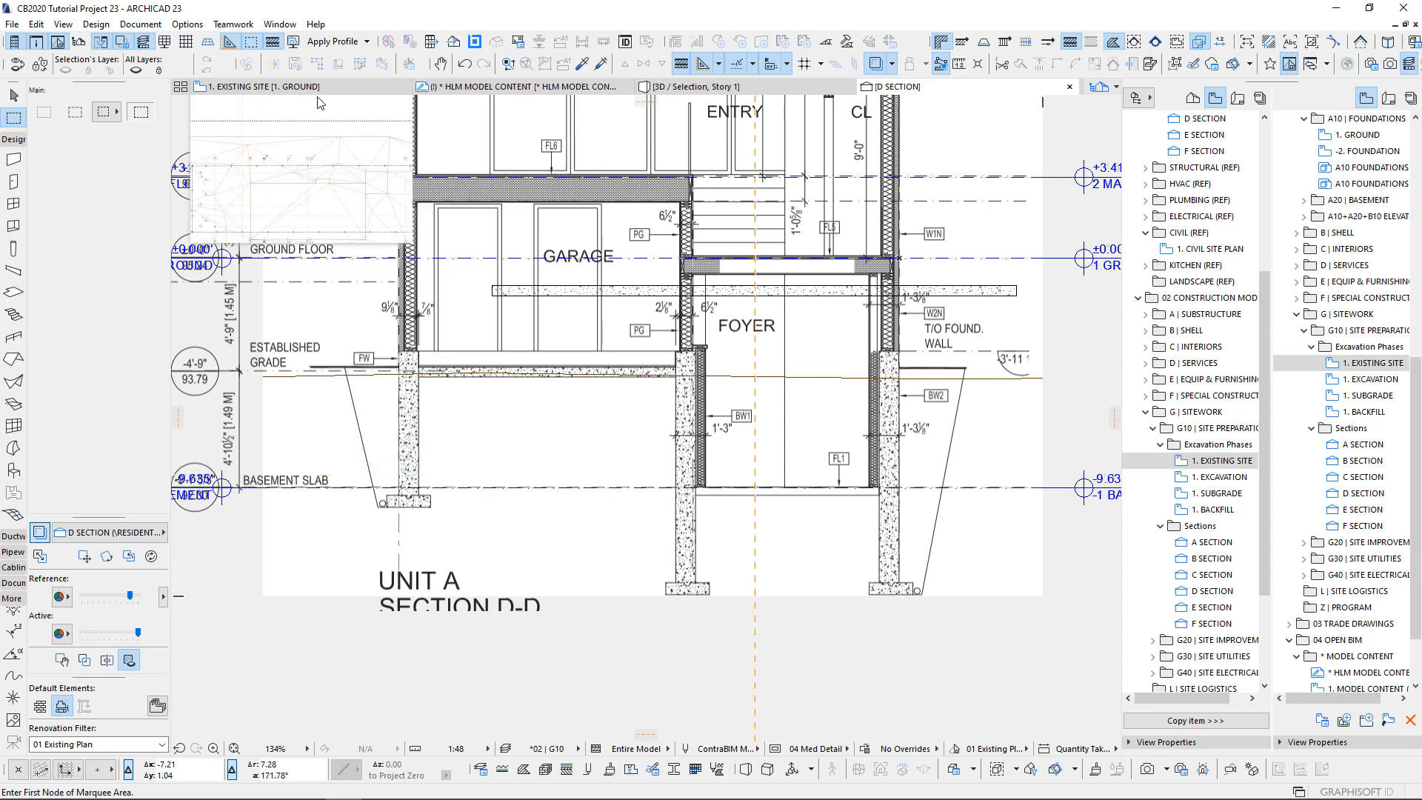
pyautogui.click(517, 86)
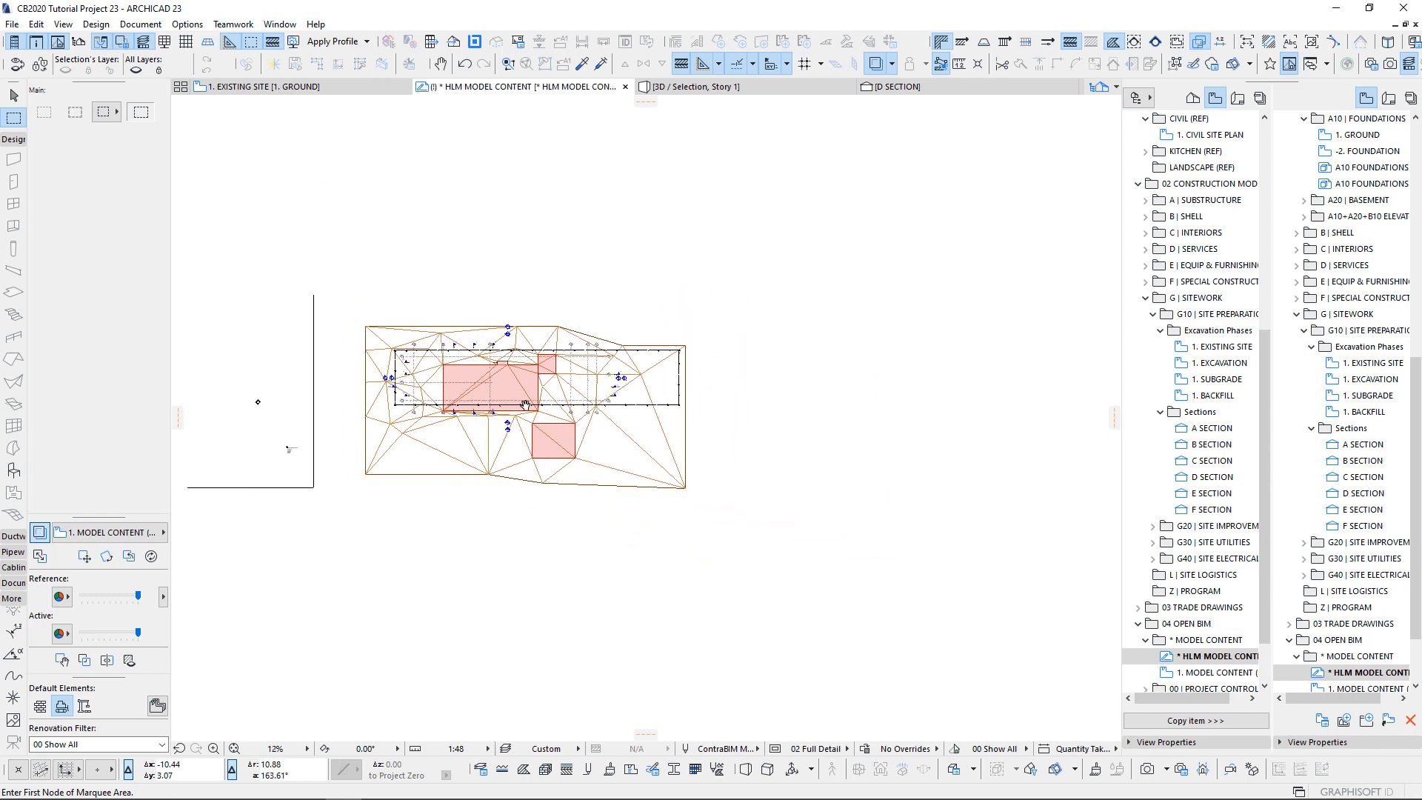
# Choose the Rectangle geometry method for the Property Line morph on the OPERATOR structure.
pyautogui.scroll(3)
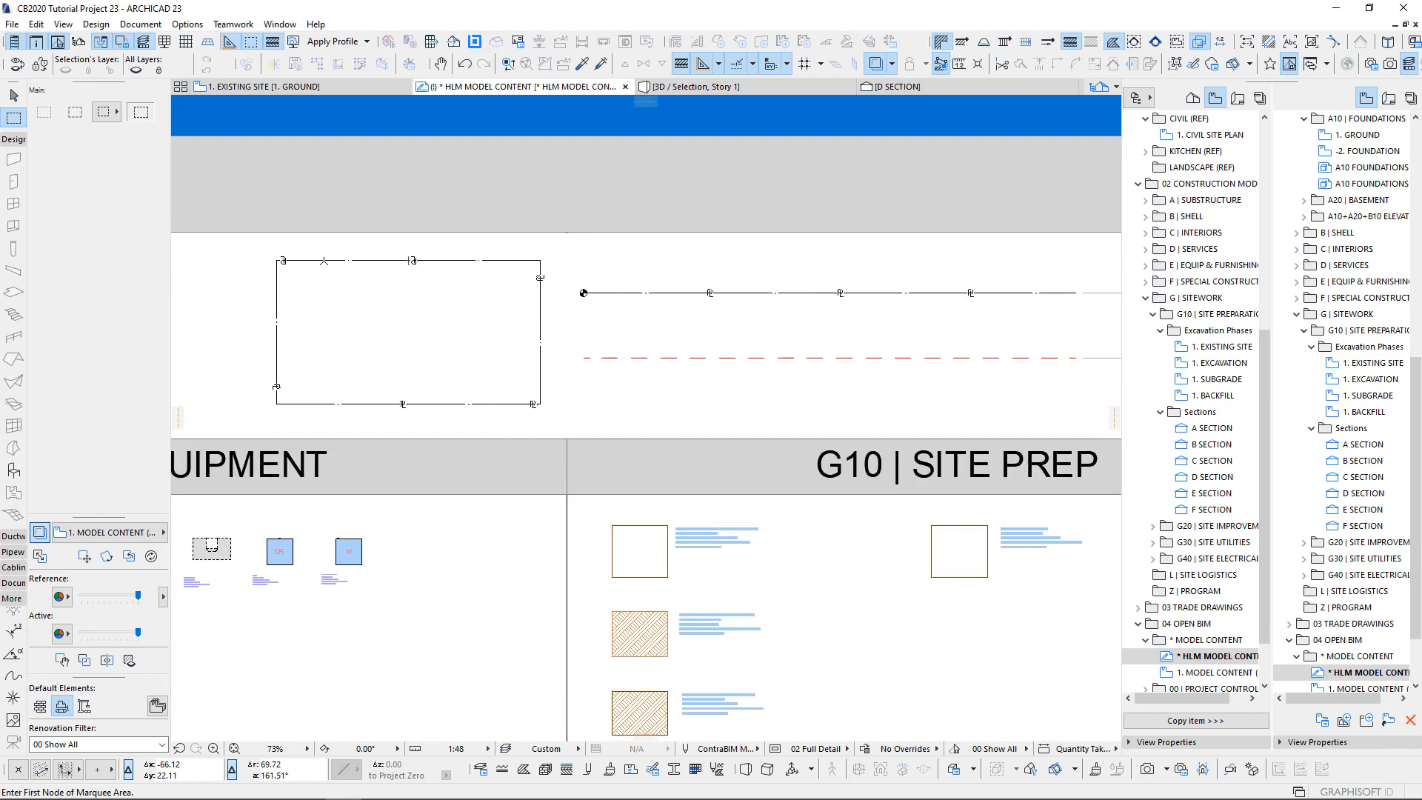
pyautogui.moveTo(331, 259)
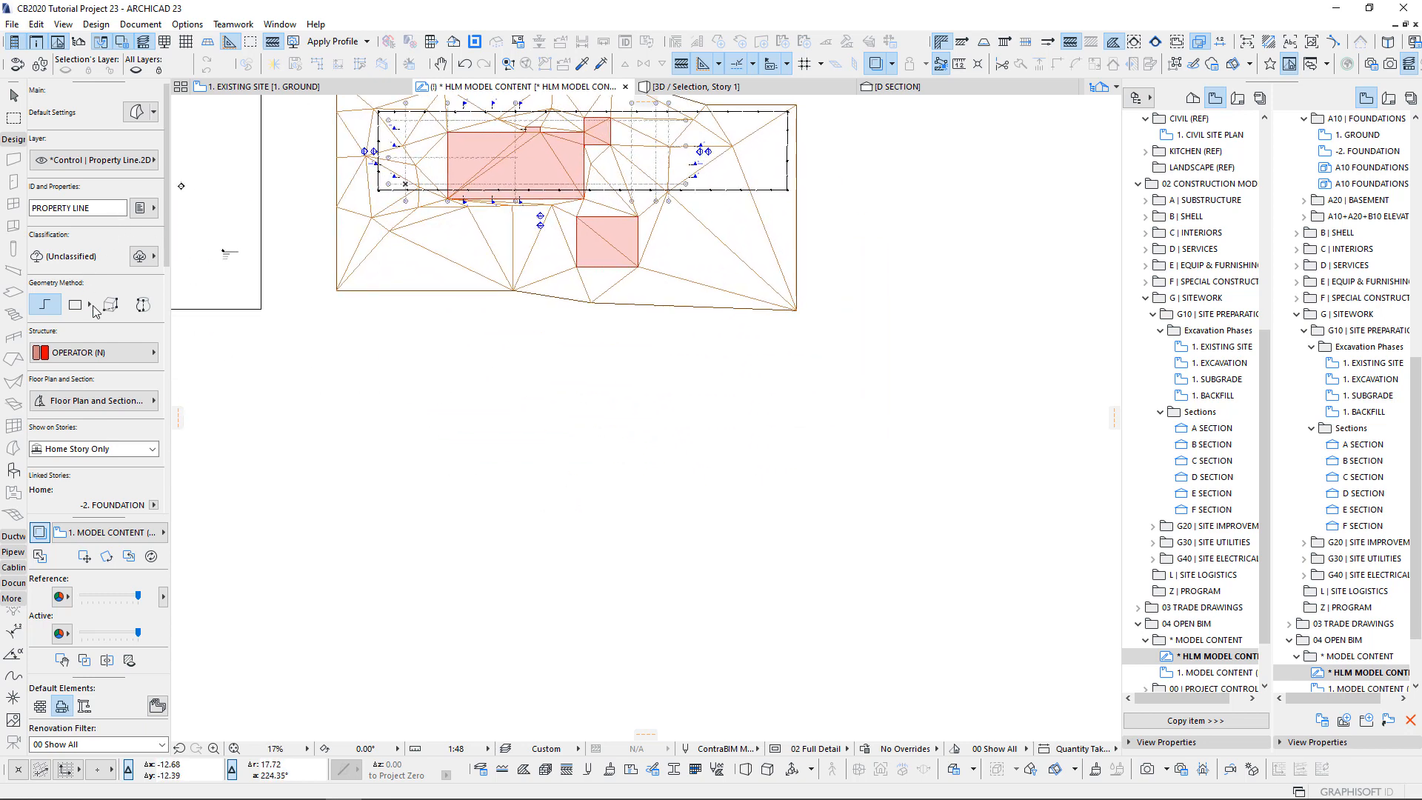
pyautogui.click(77, 304)
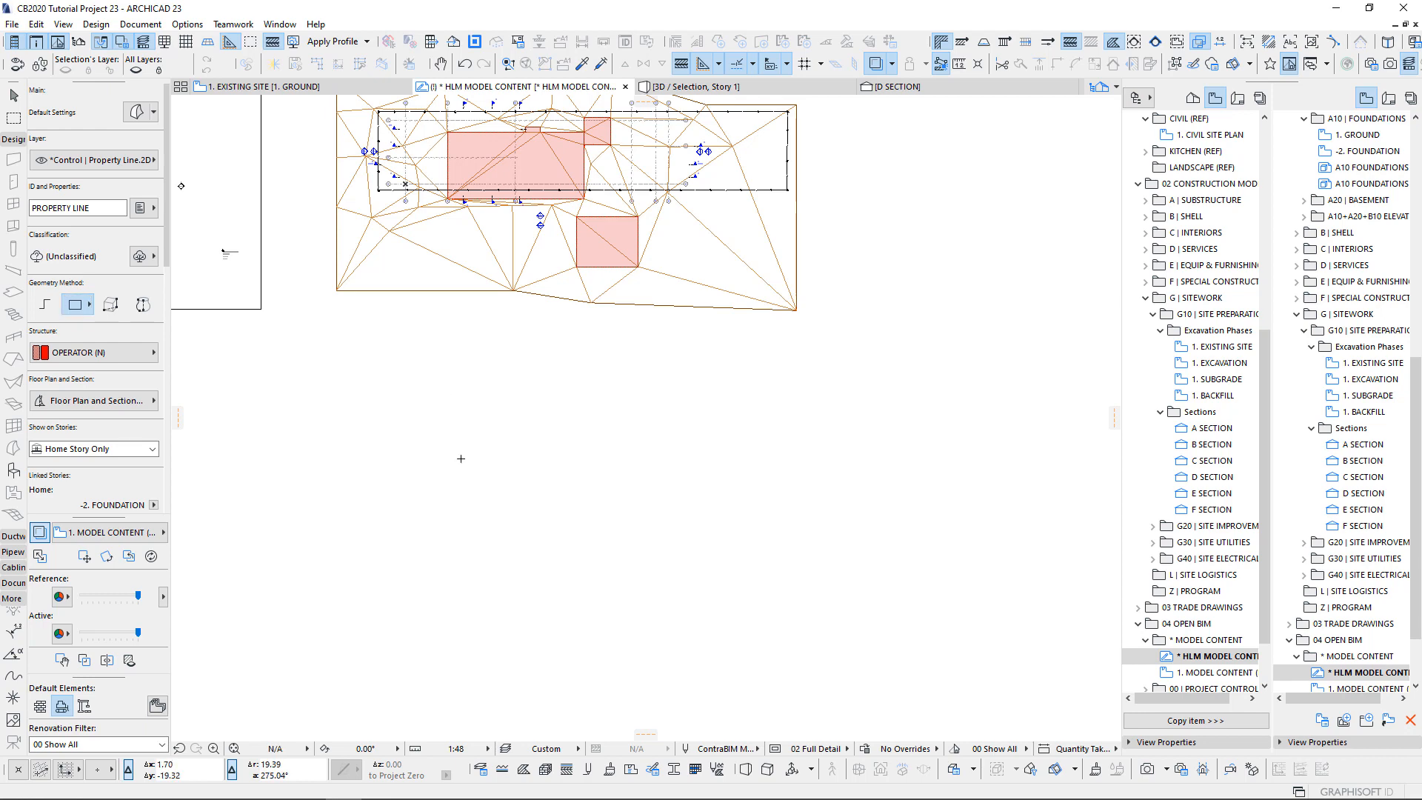
pyautogui.moveTo(485, 470)
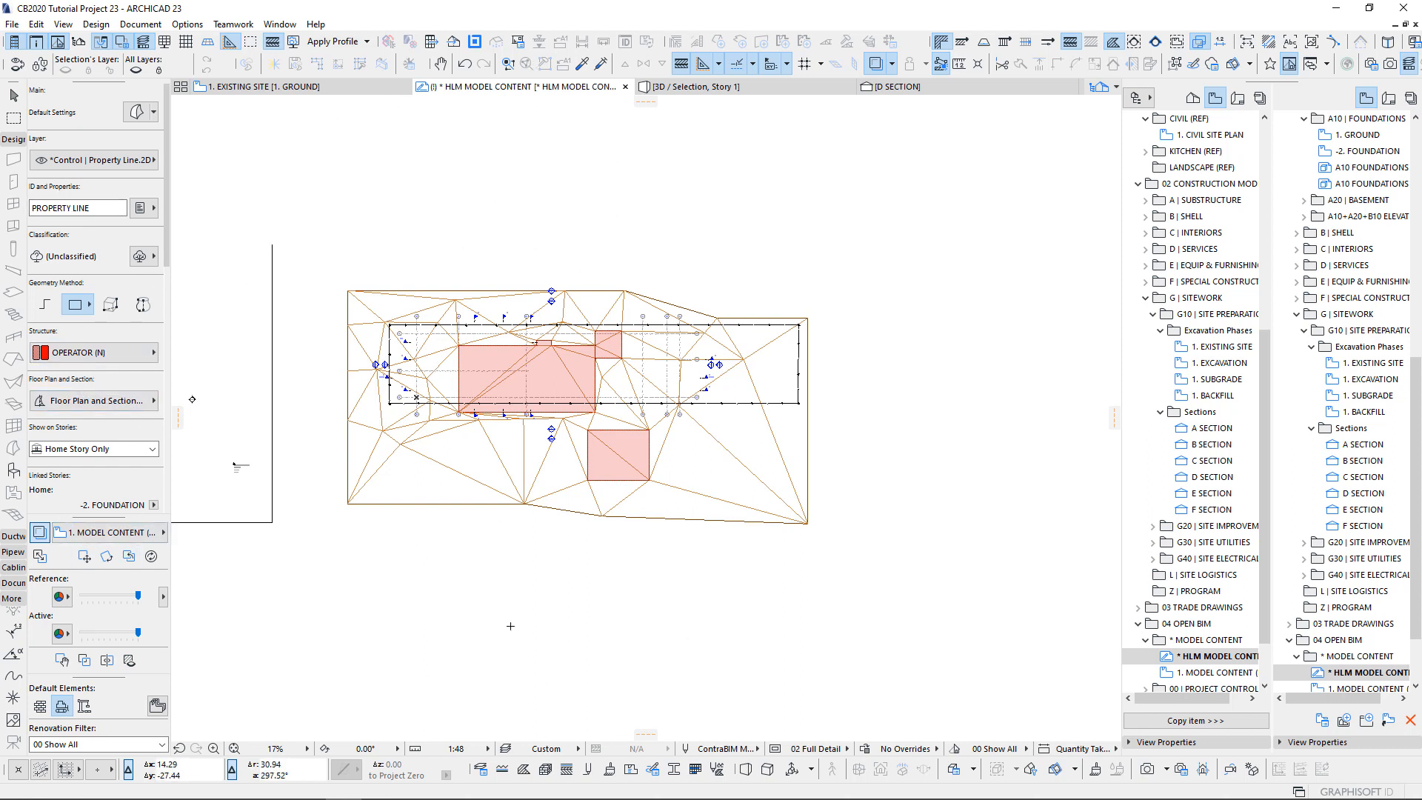
pyautogui.moveTo(612, 52)
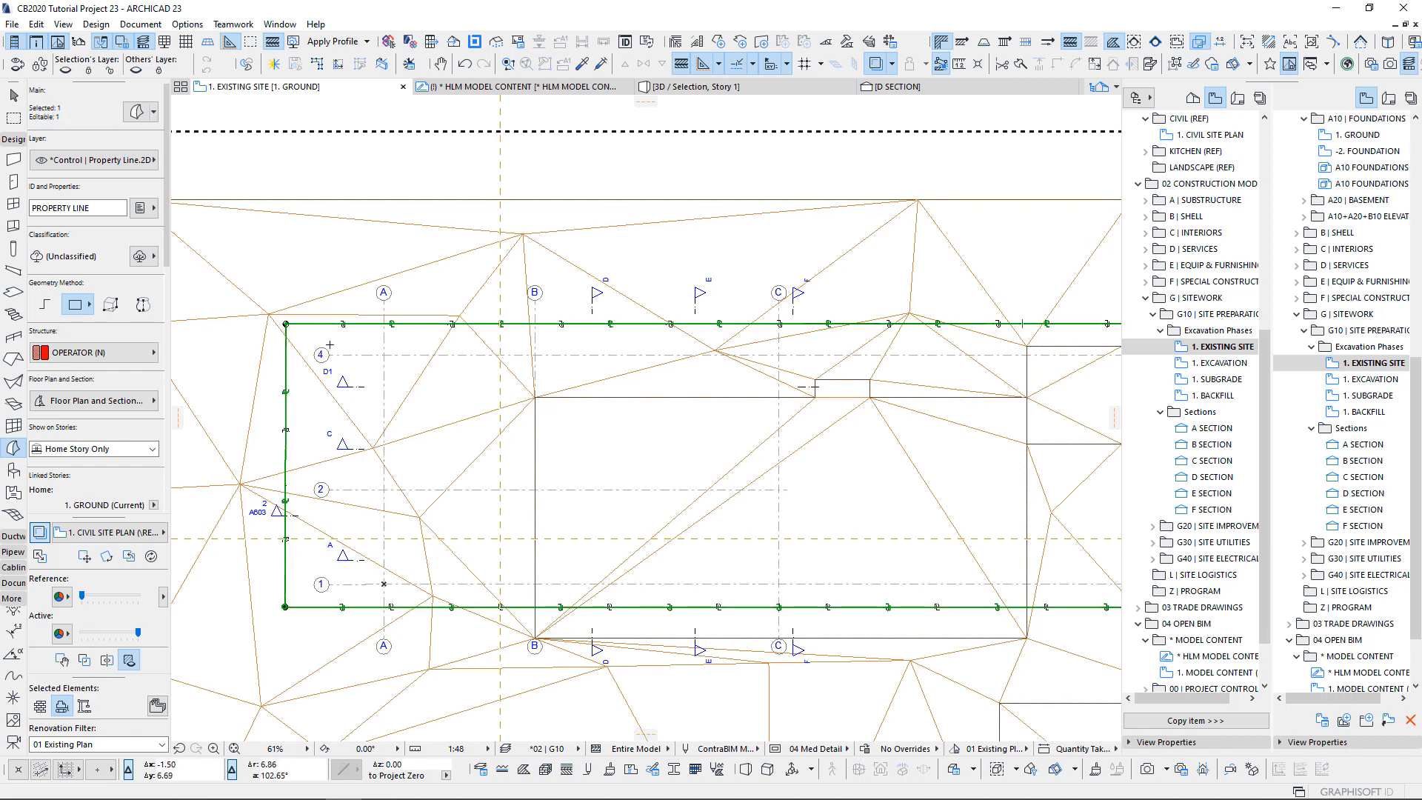
# On the 1. EXISTING SITE plan, draw a rectangle morph along the property-line corners.
pyautogui.scroll(-3)
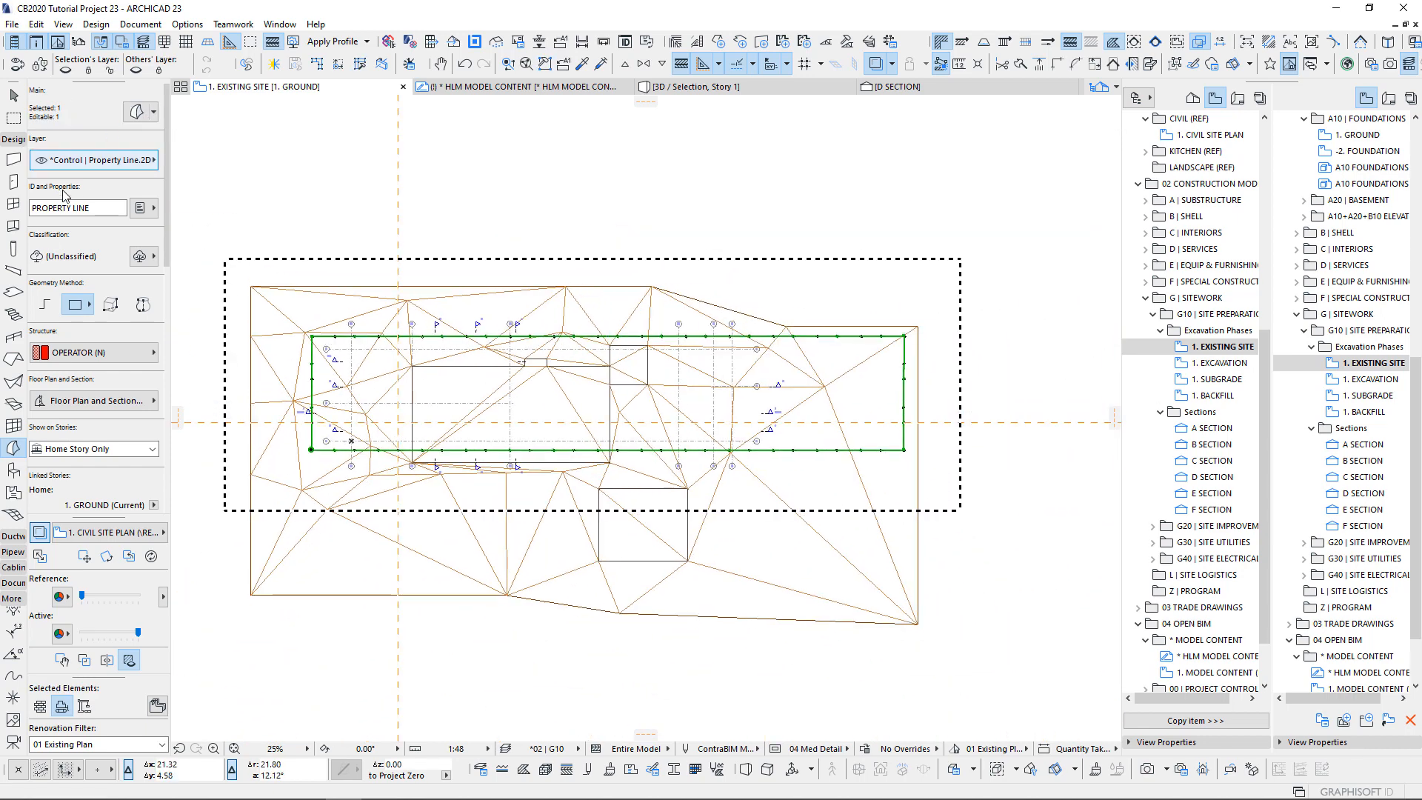
pyautogui.click(148, 160)
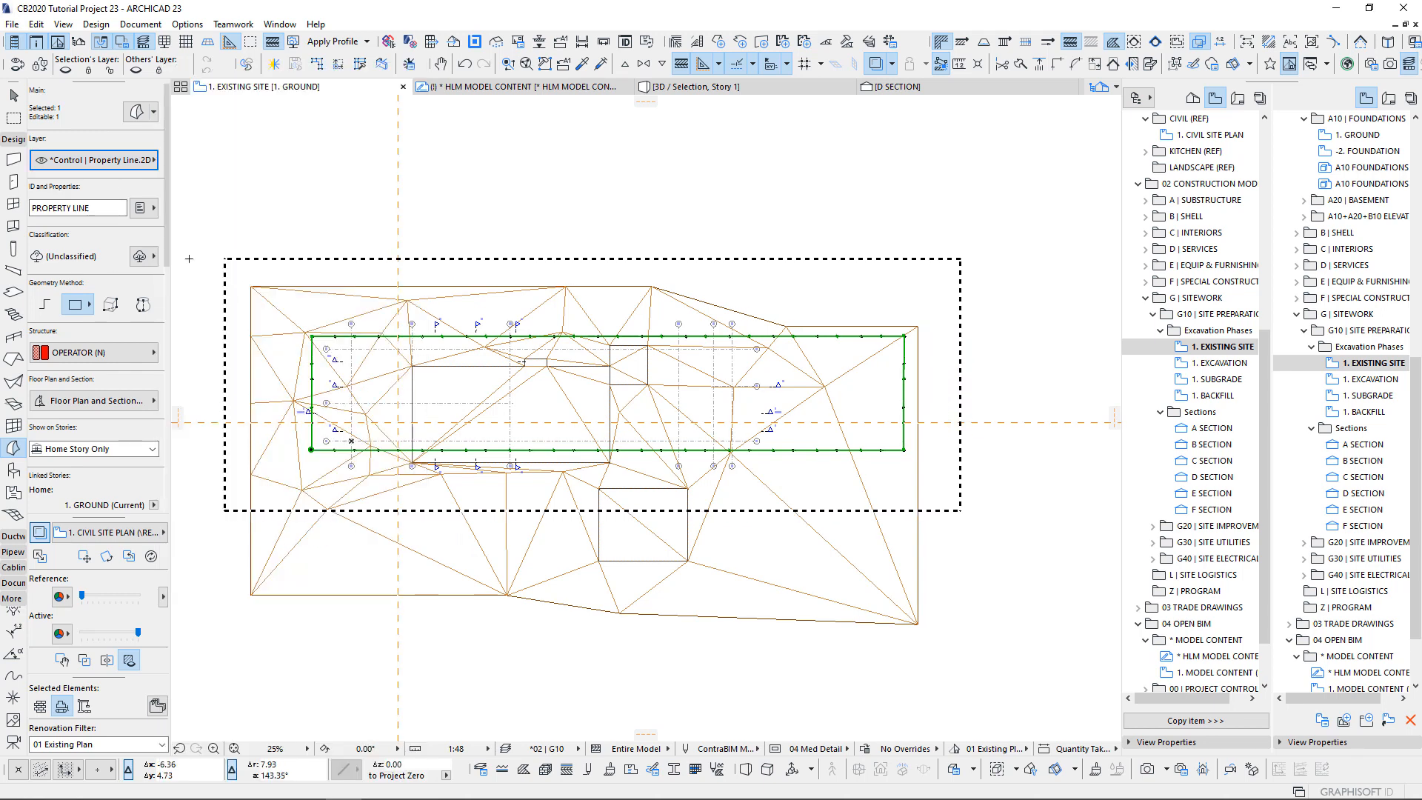
pyautogui.moveTo(479, 370)
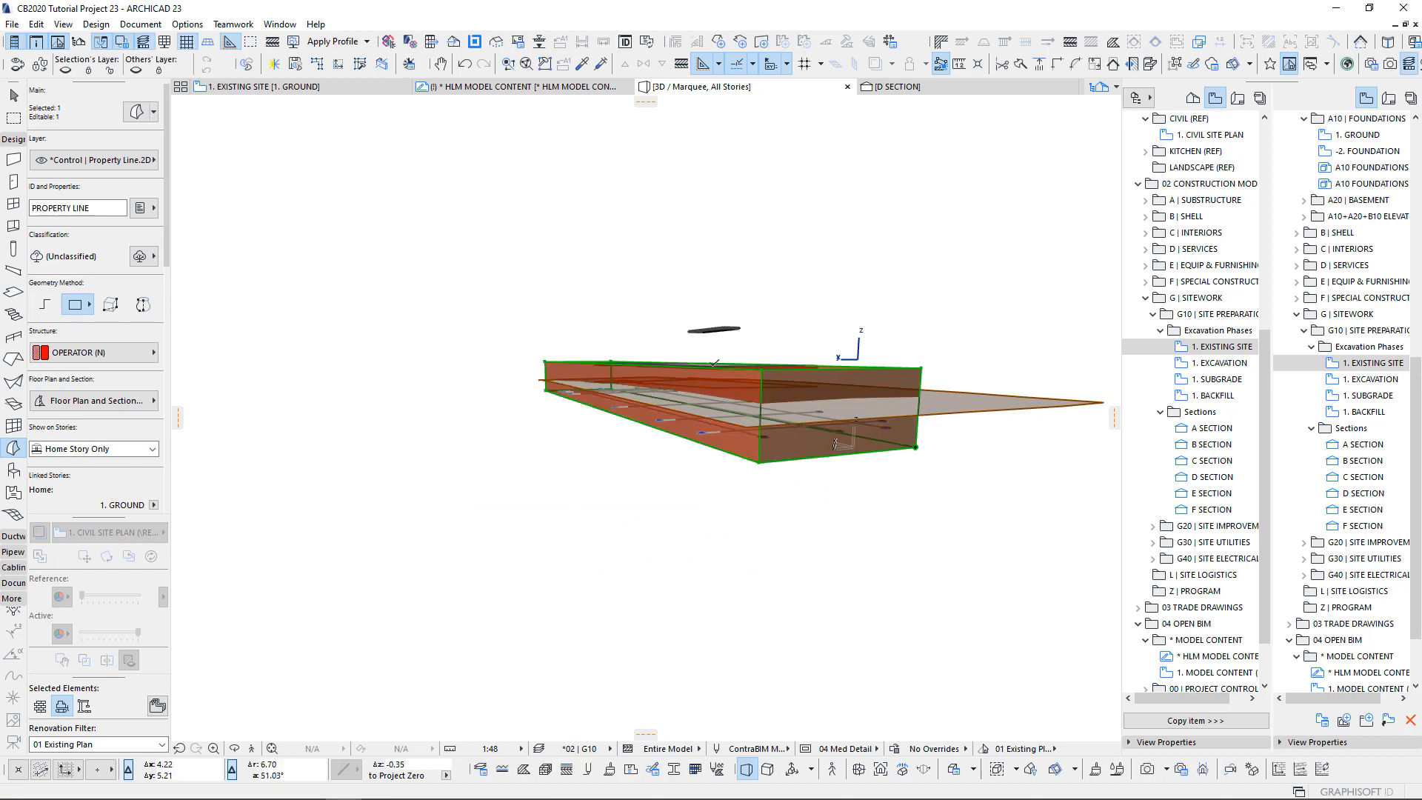
# Stretch the morph's top edge in section D up to Ground Floor level, then view it in 3D.
pyautogui.moveTo(716, 399); pyautogui.dragTo(626, 508)
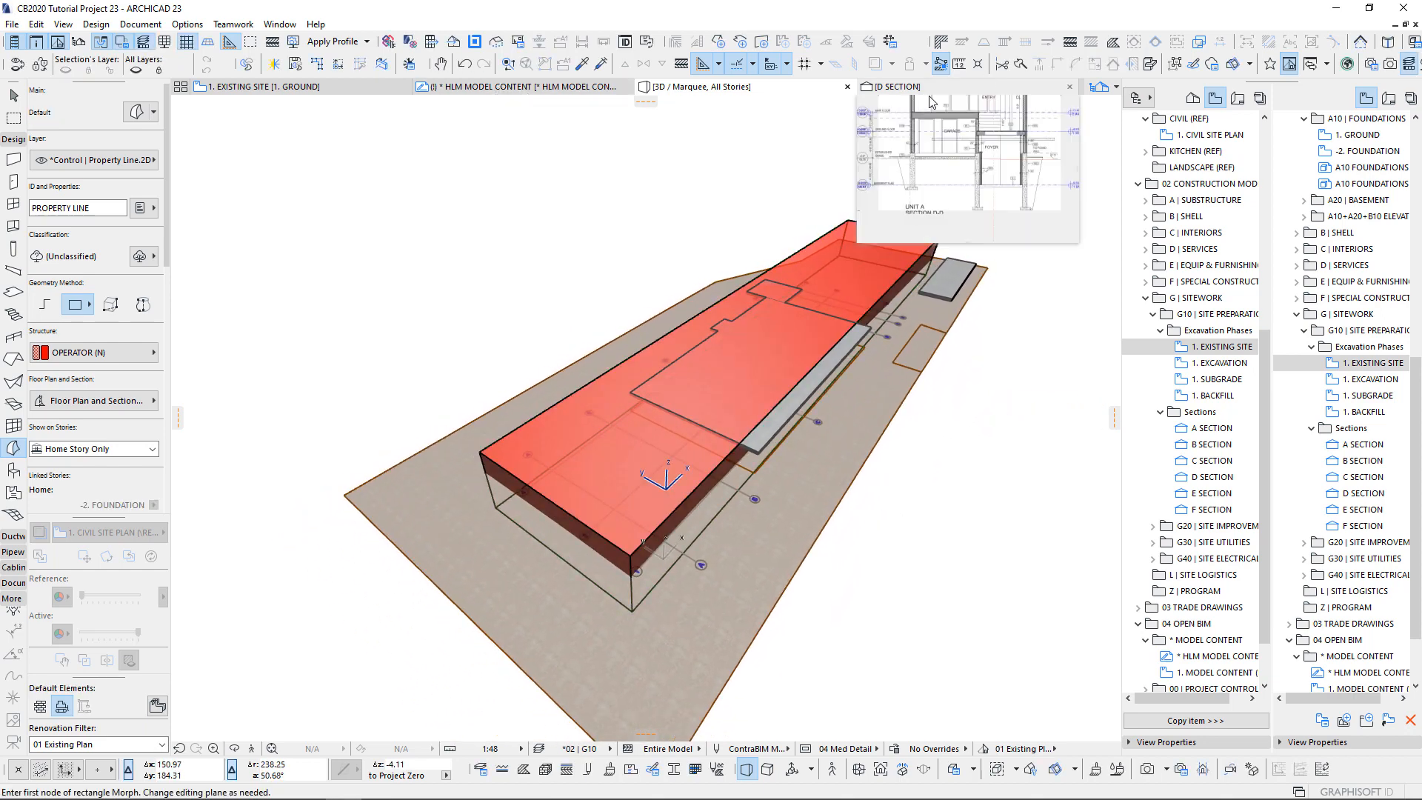
pyautogui.click(893, 86)
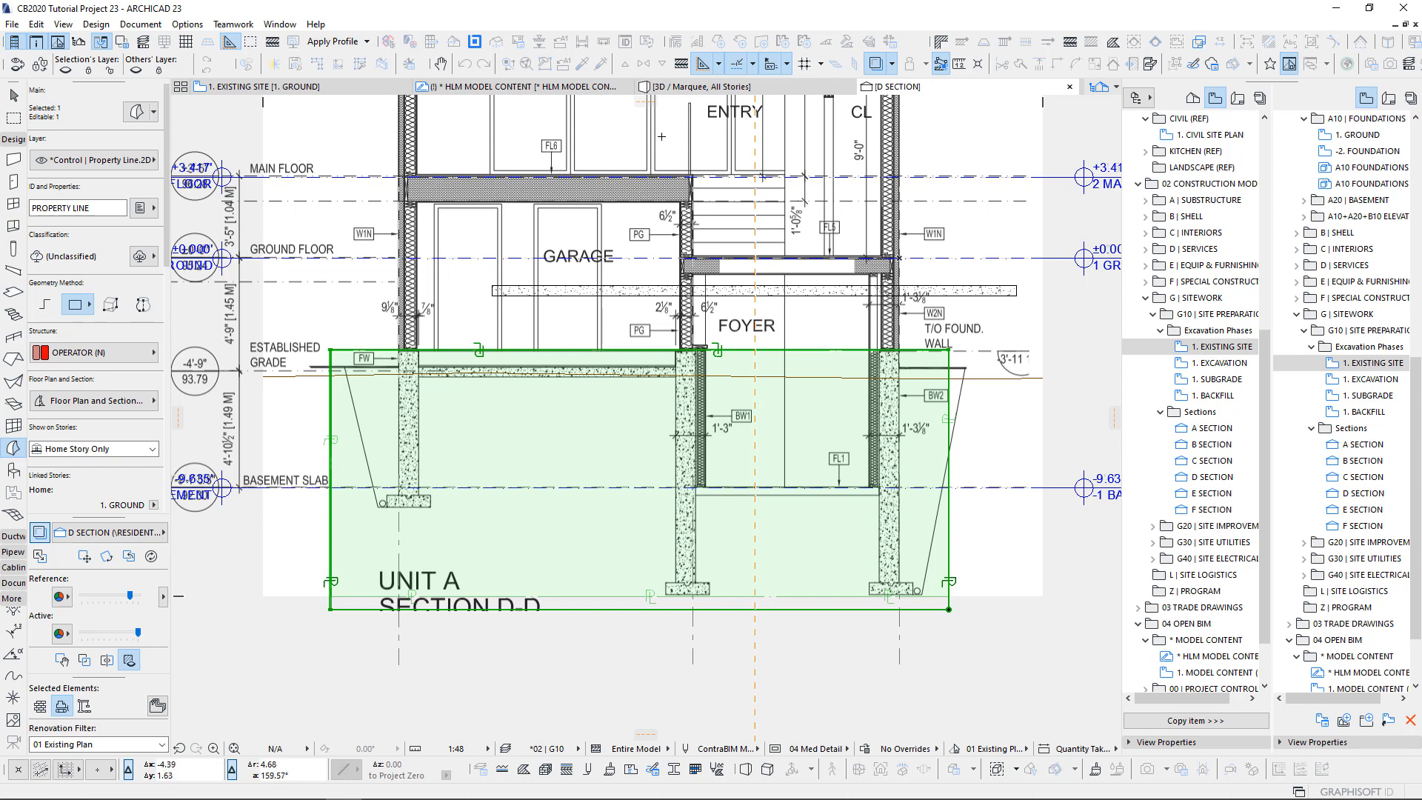
pyautogui.click(707, 86)
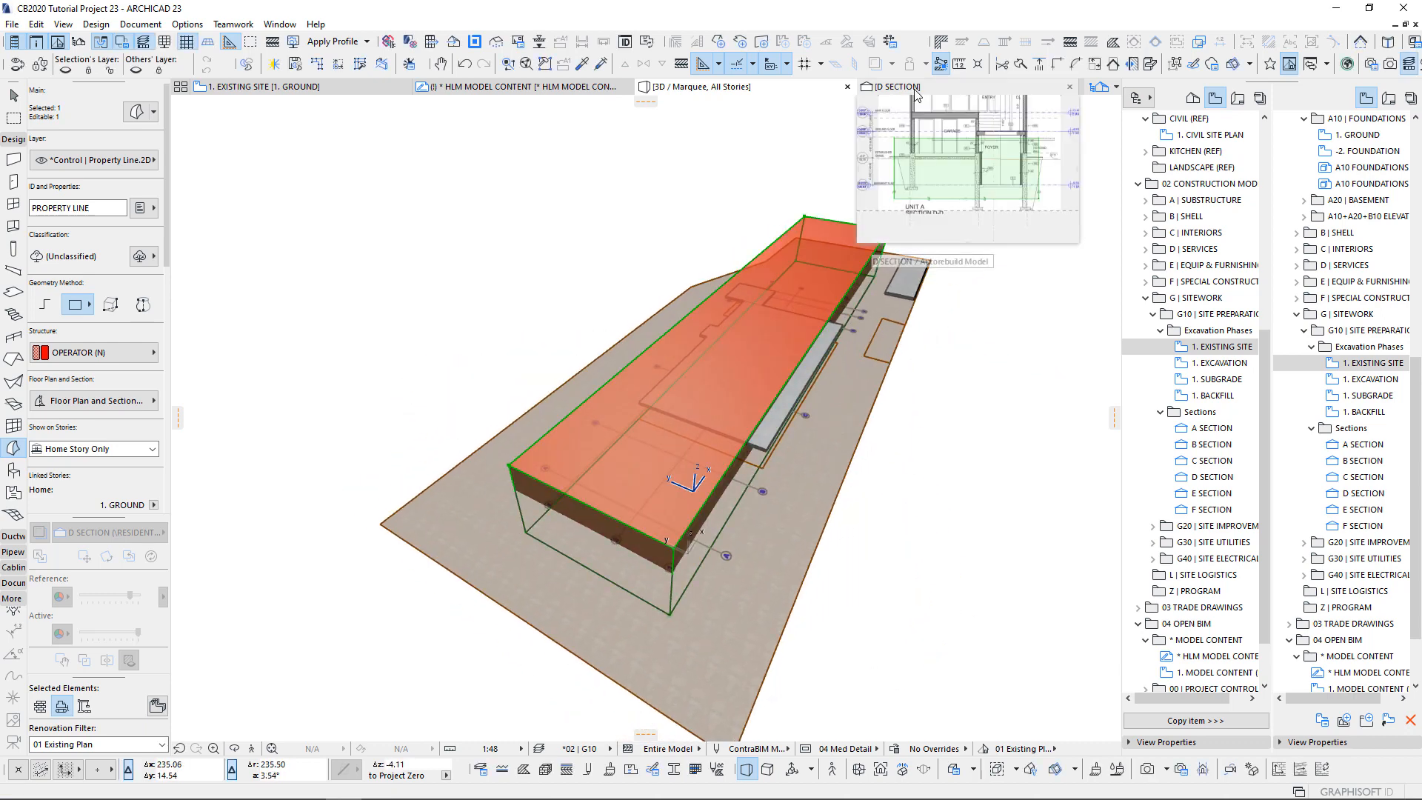
pyautogui.click(893, 86)
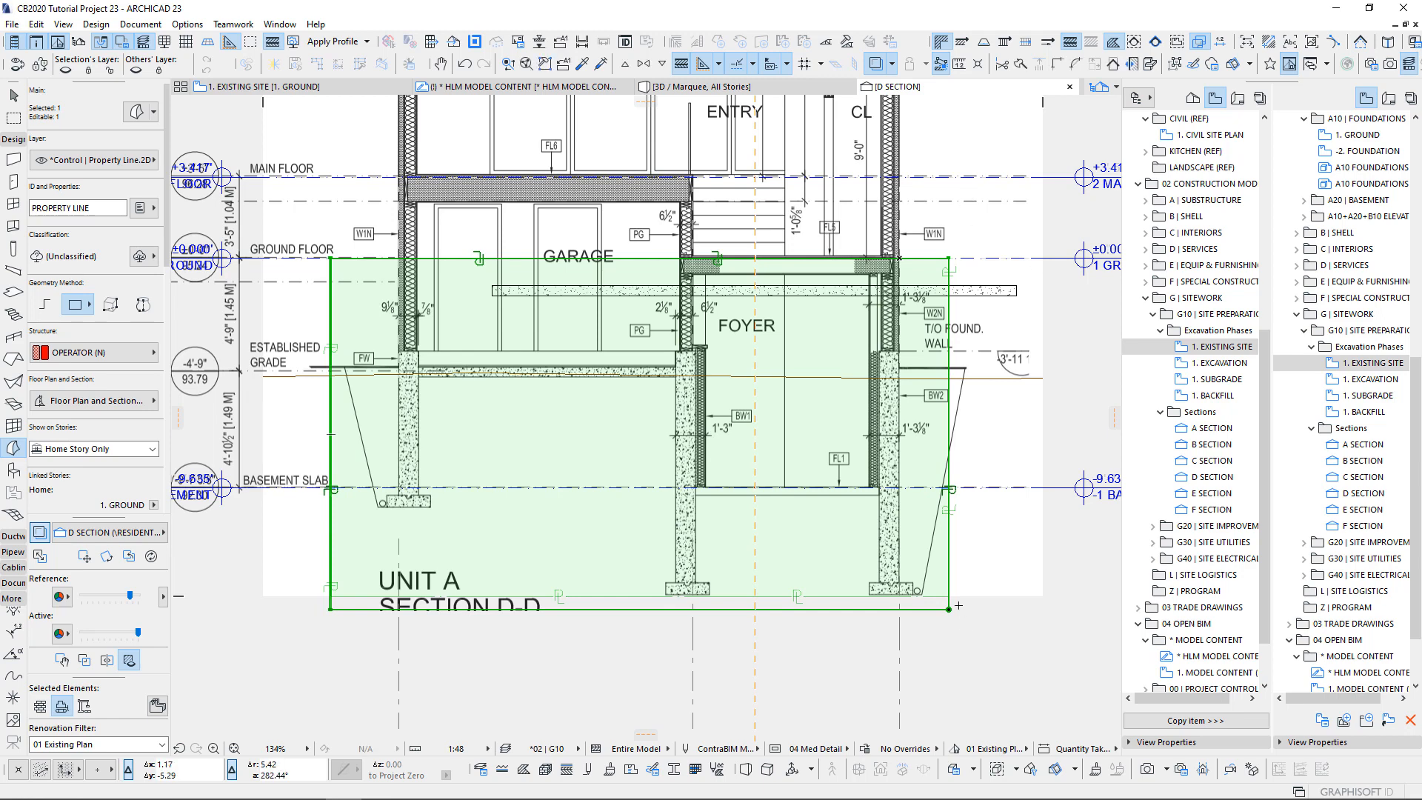
pyautogui.click(742, 86)
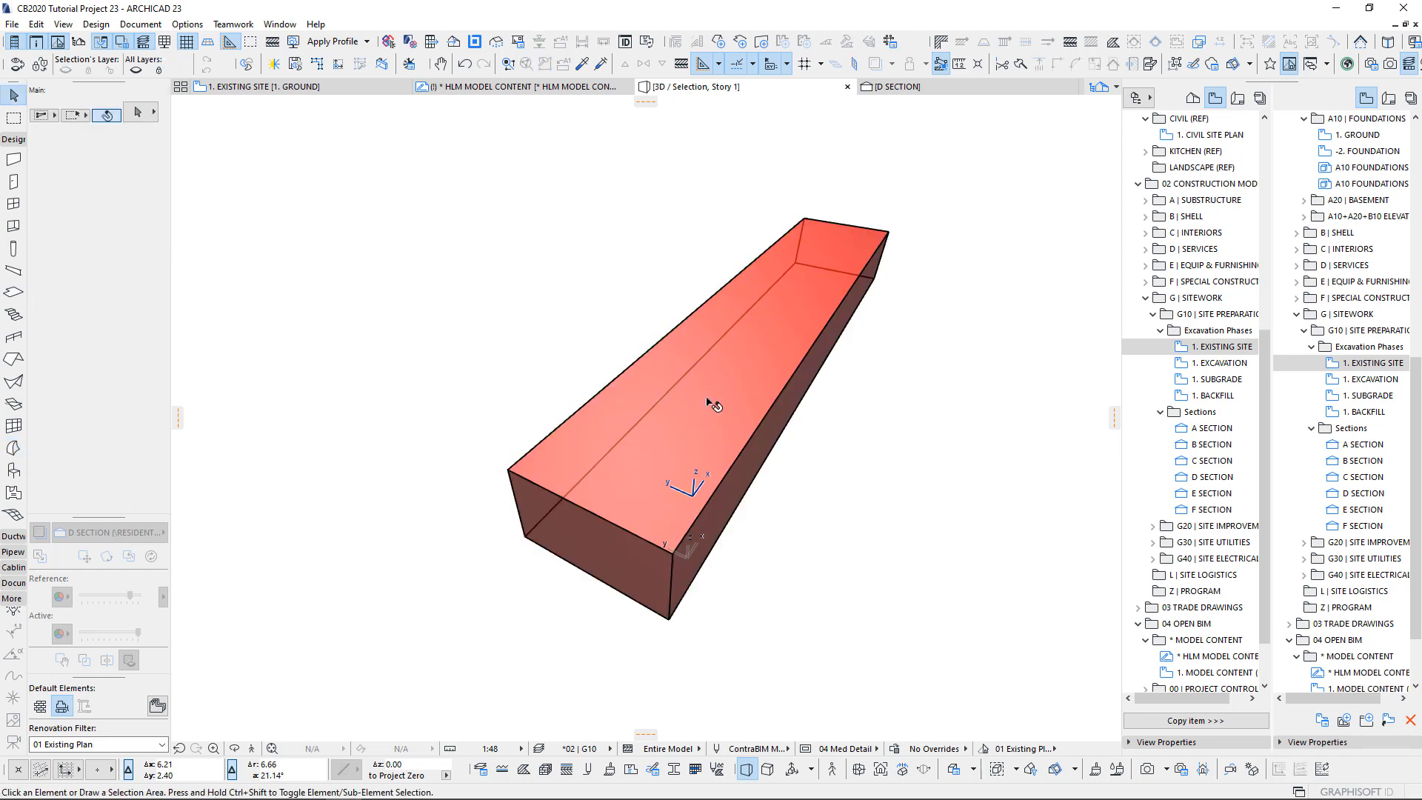
pyautogui.moveTo(711, 404)
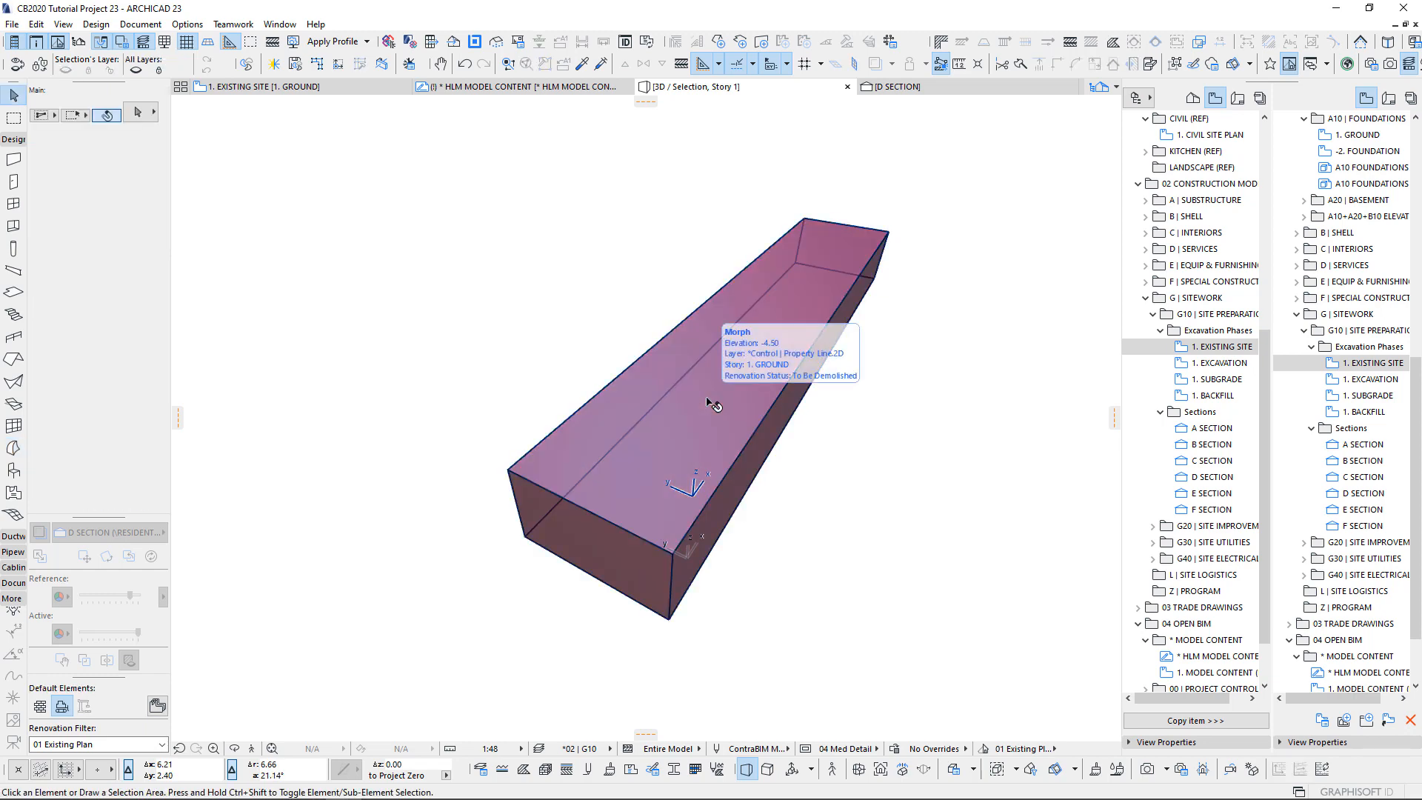
pyautogui.moveTo(713, 404)
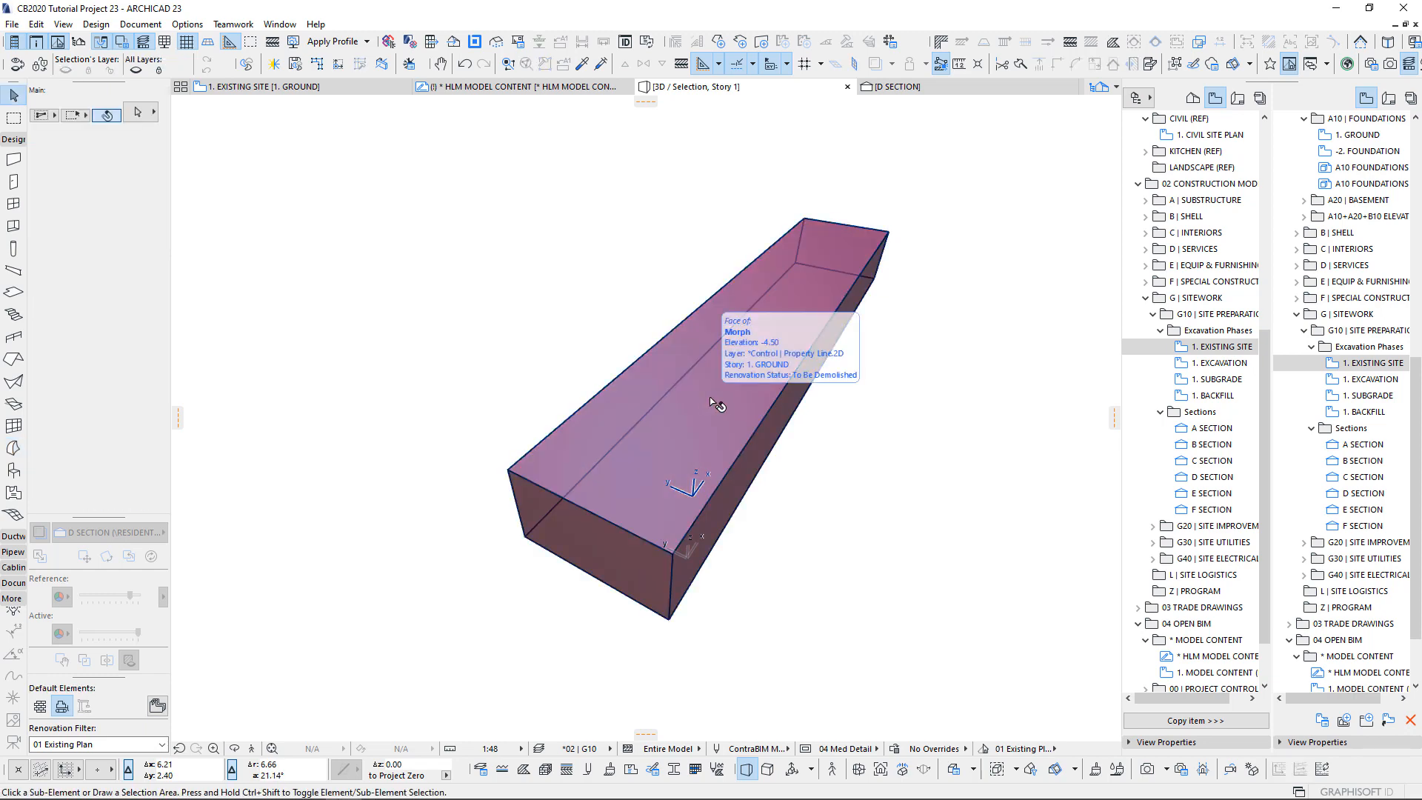
# Pick the morph shell's outer face and inner bottom face in 3D.
pyautogui.click(716, 403)
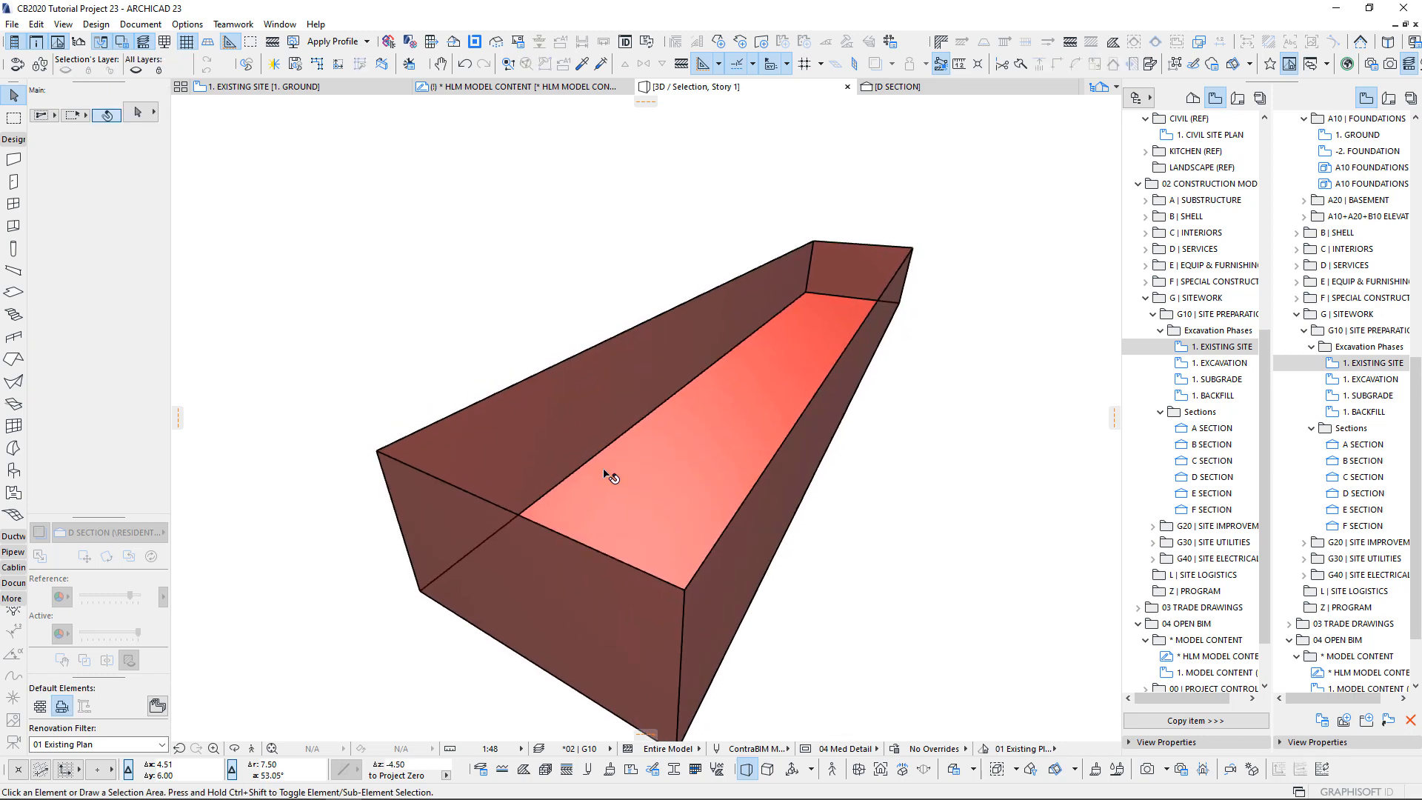
pyautogui.click(610, 475)
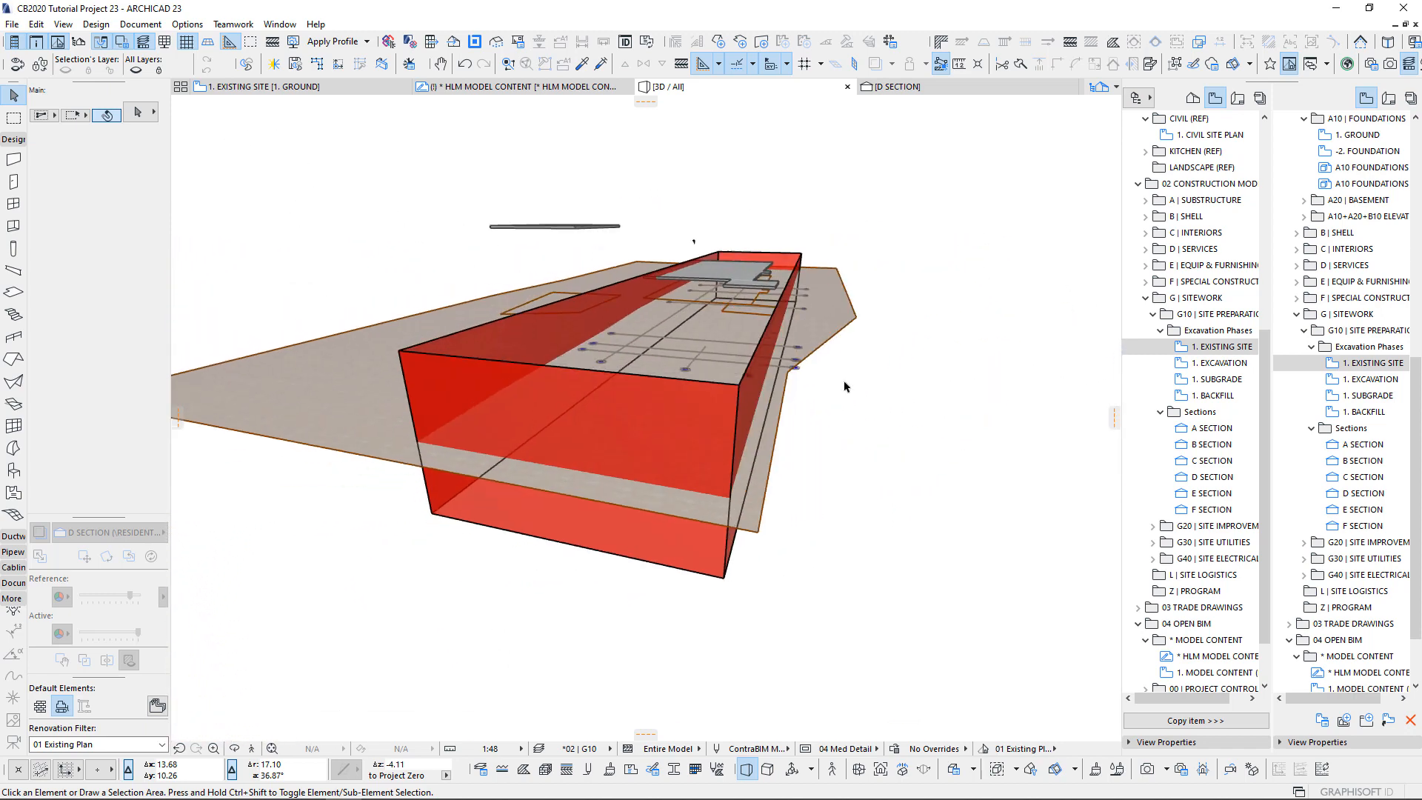
# Zoom out in section D to show the morph spanning ground floor to below basement.
pyautogui.click(895, 86)
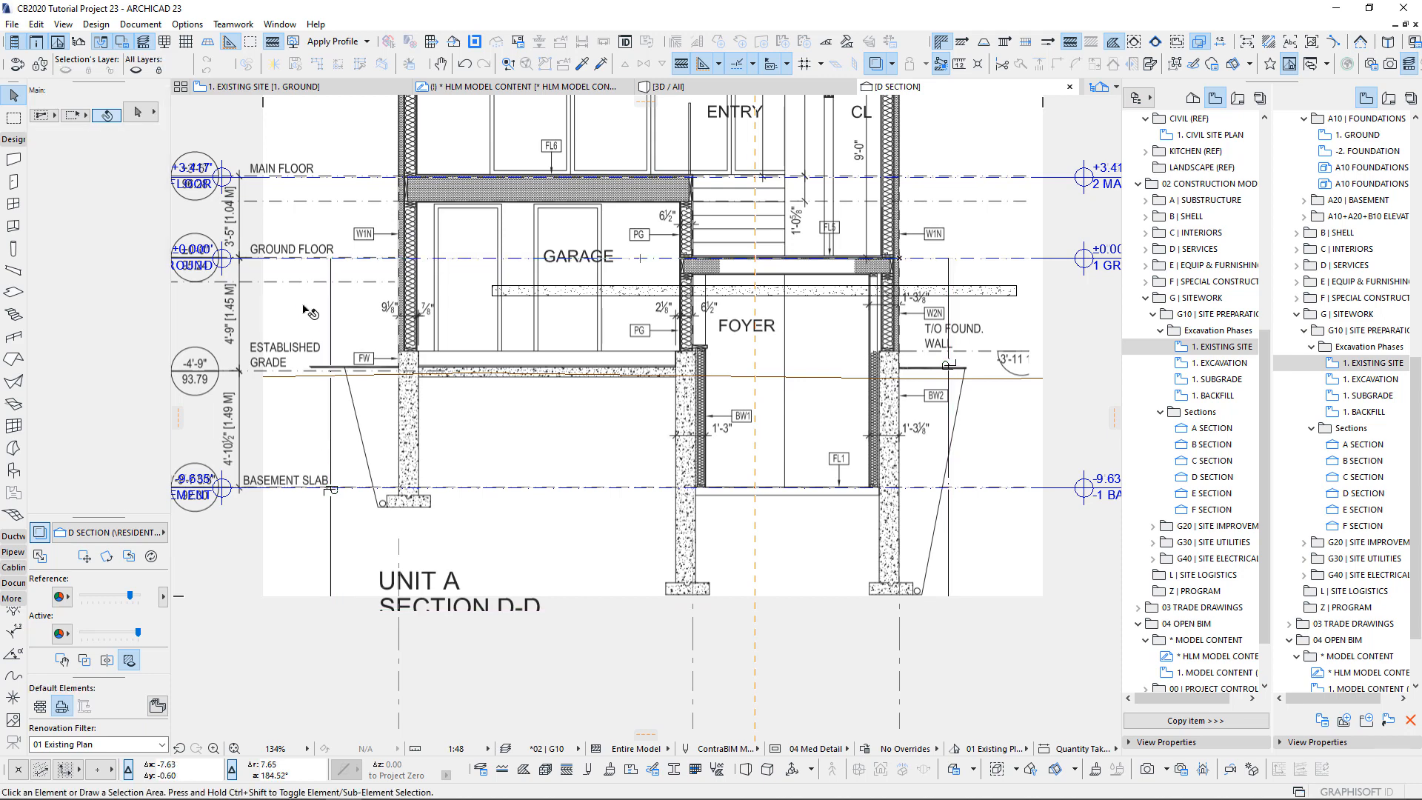
pyautogui.scroll(3)
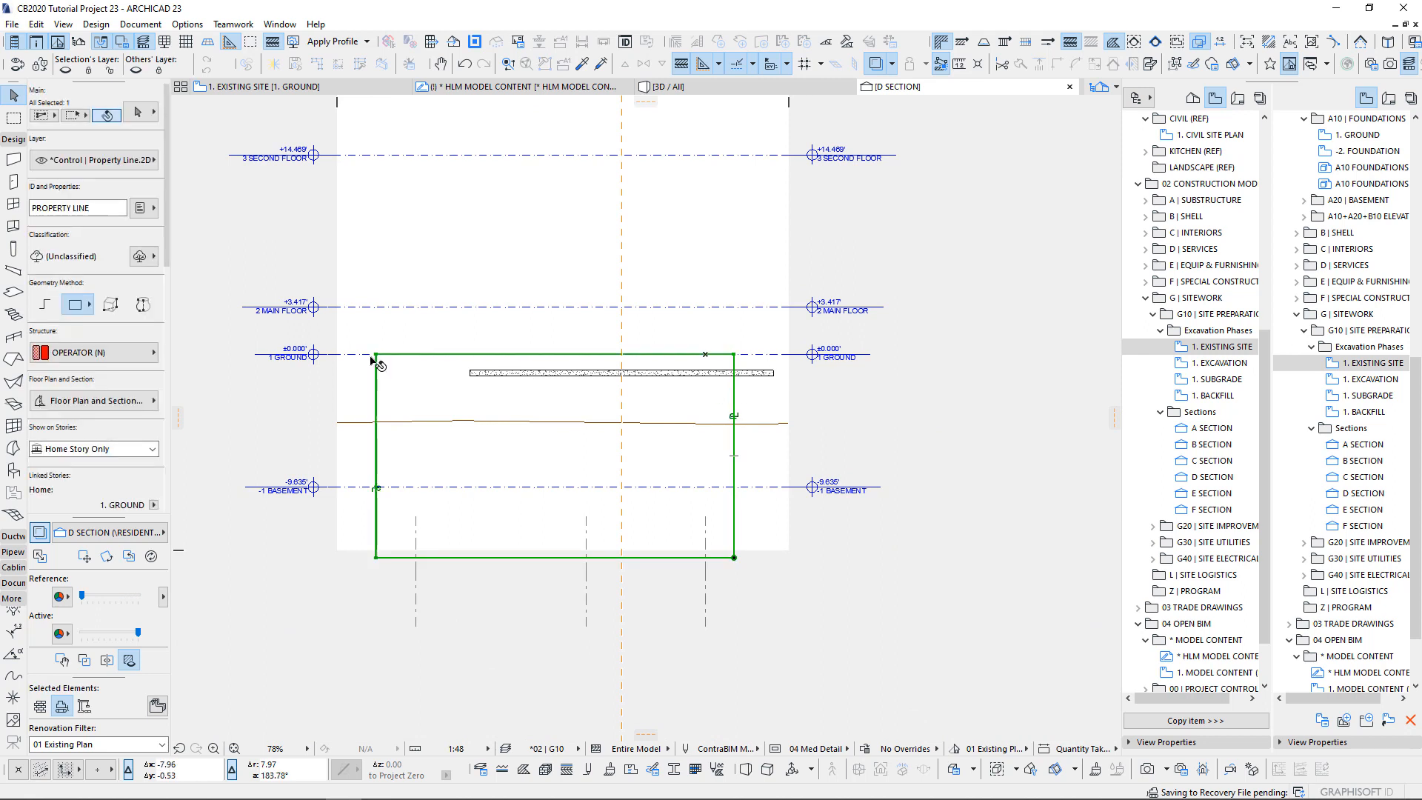
pyautogui.moveTo(498, 603)
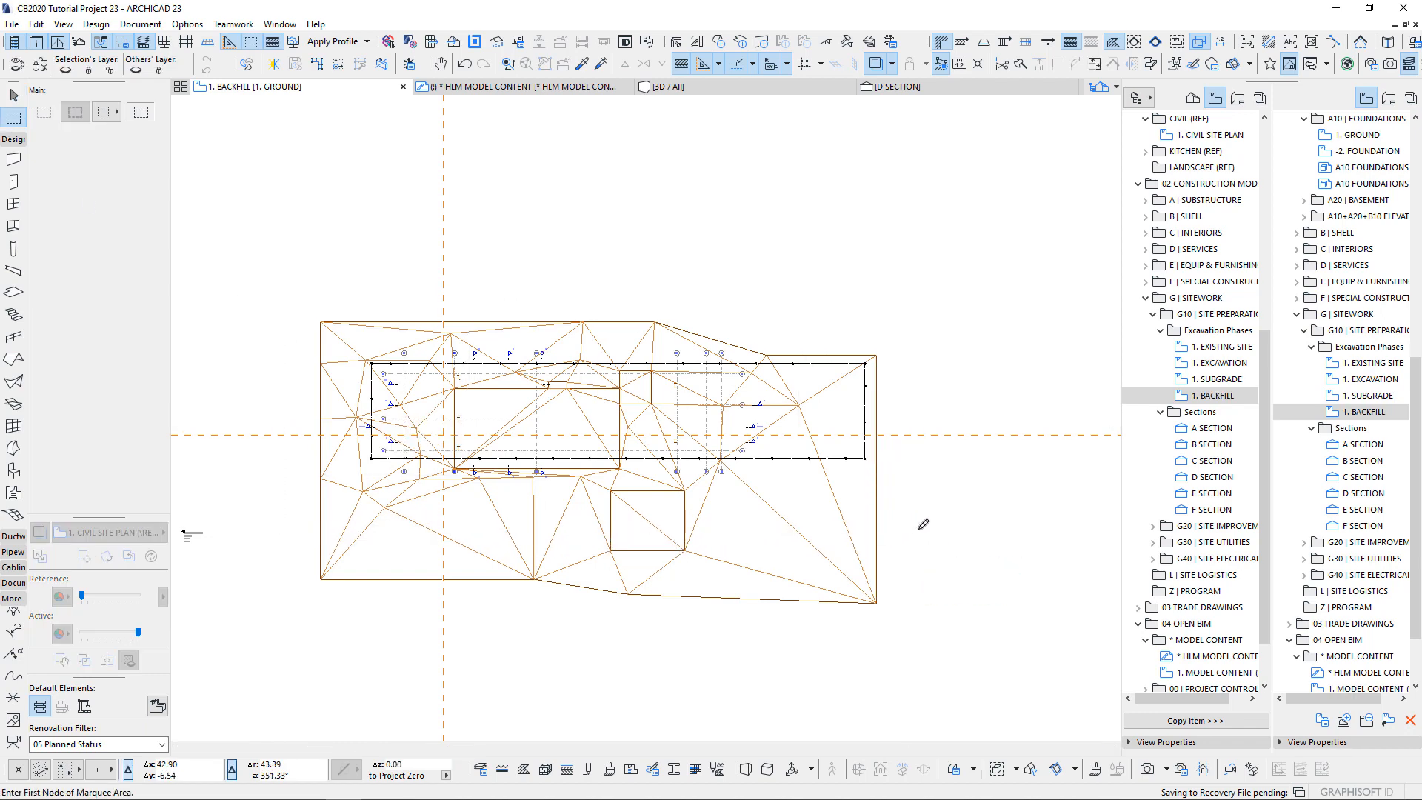
# Review the *02 | G10 layer combination in Layer Settings and confirm with OK.
pyautogui.click(653, 86)
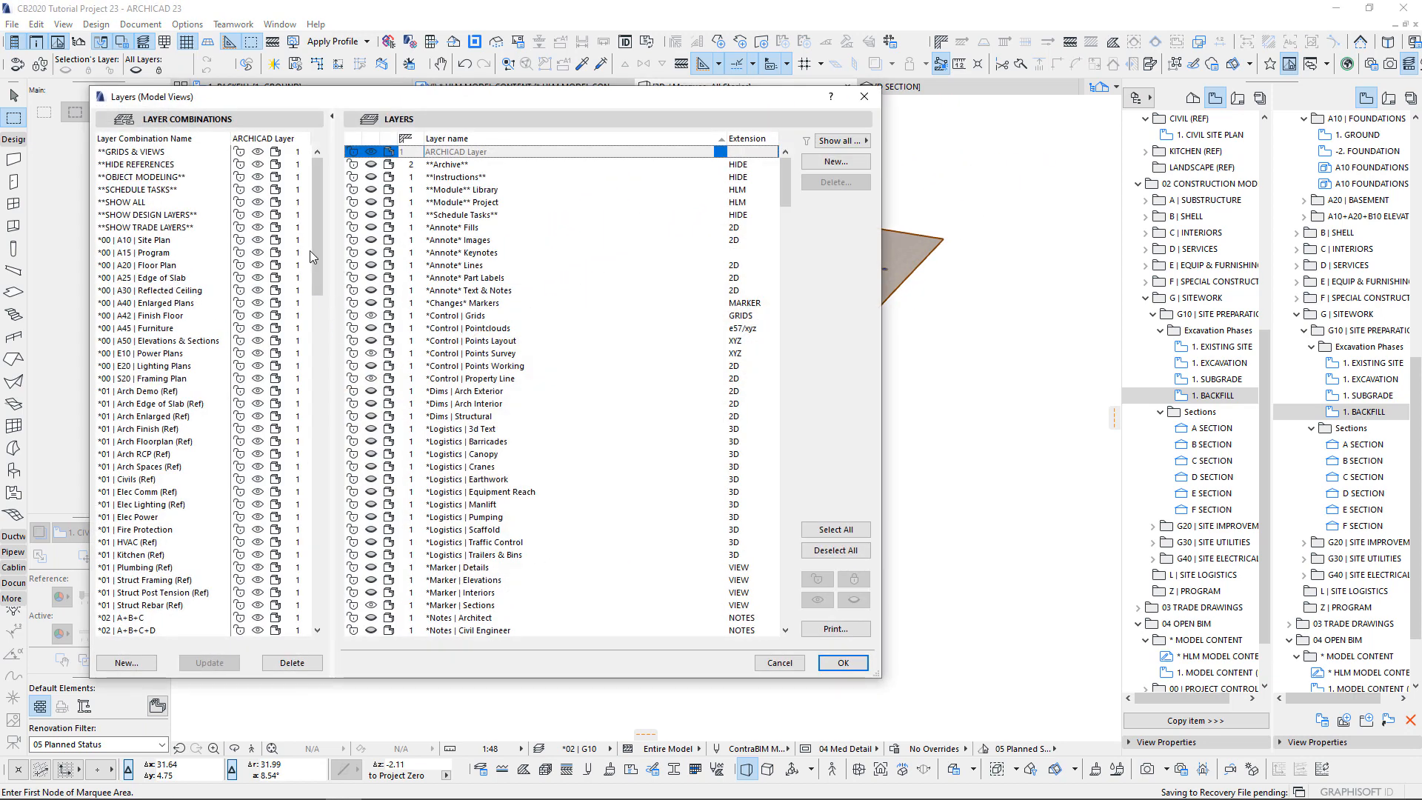
pyautogui.scroll(-3)
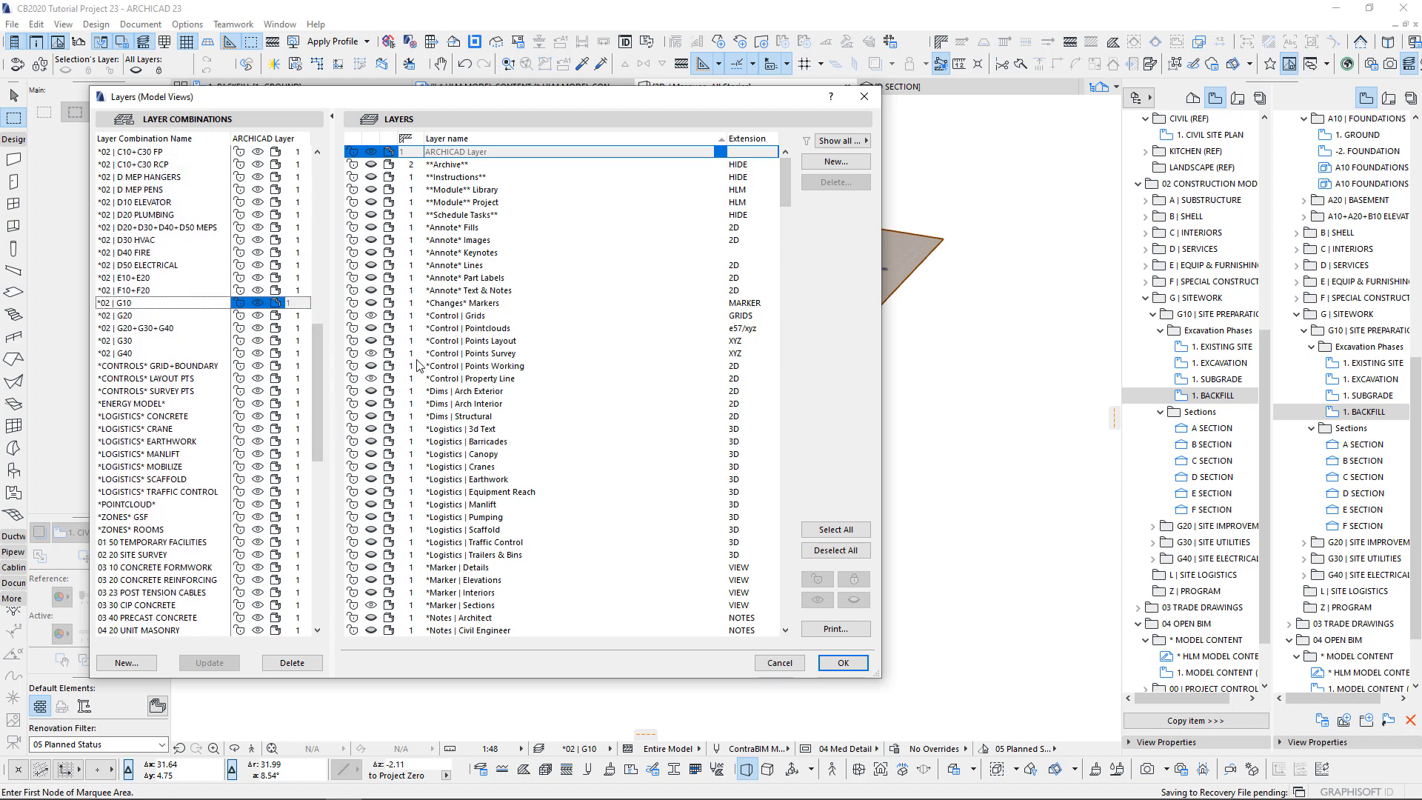
pyautogui.moveTo(648, 393)
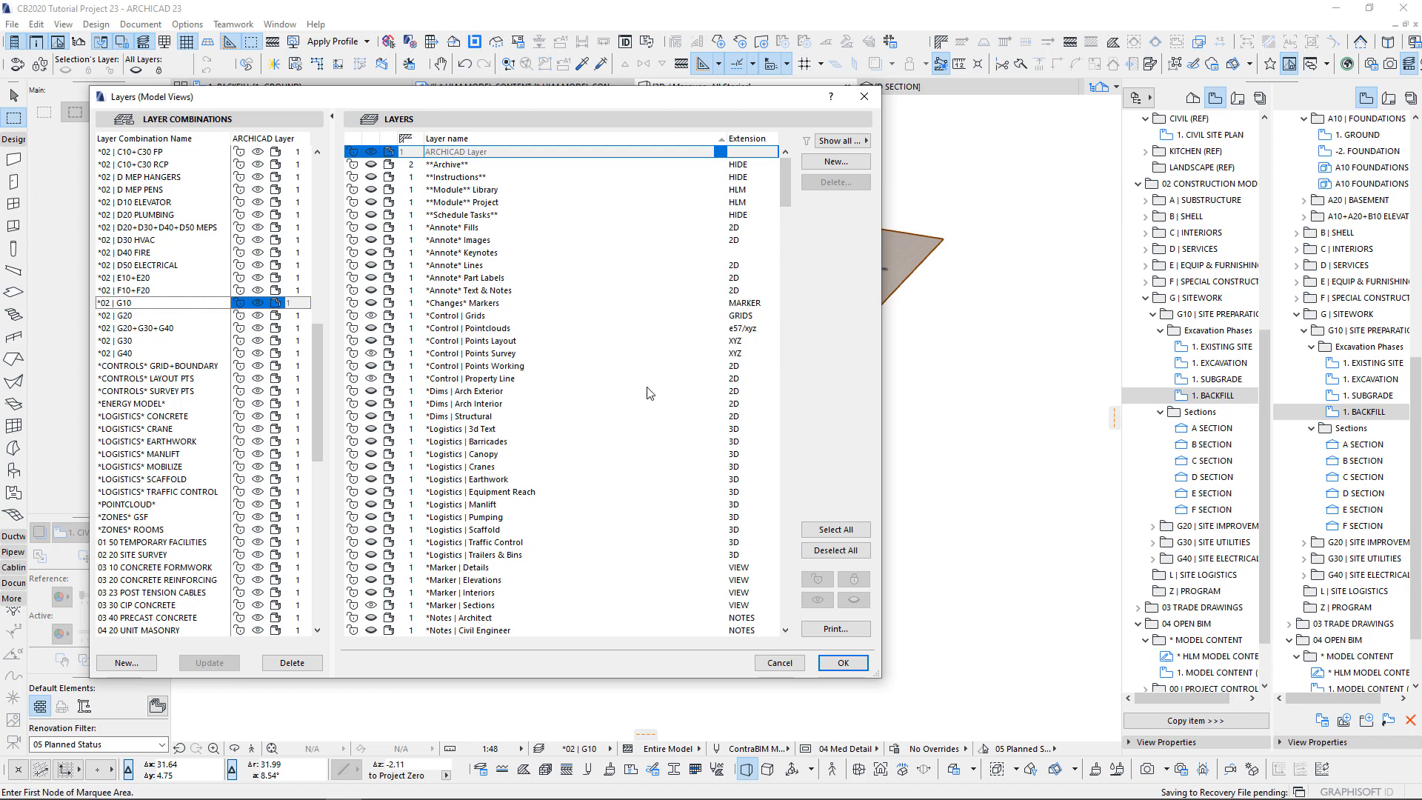
pyautogui.click(841, 662)
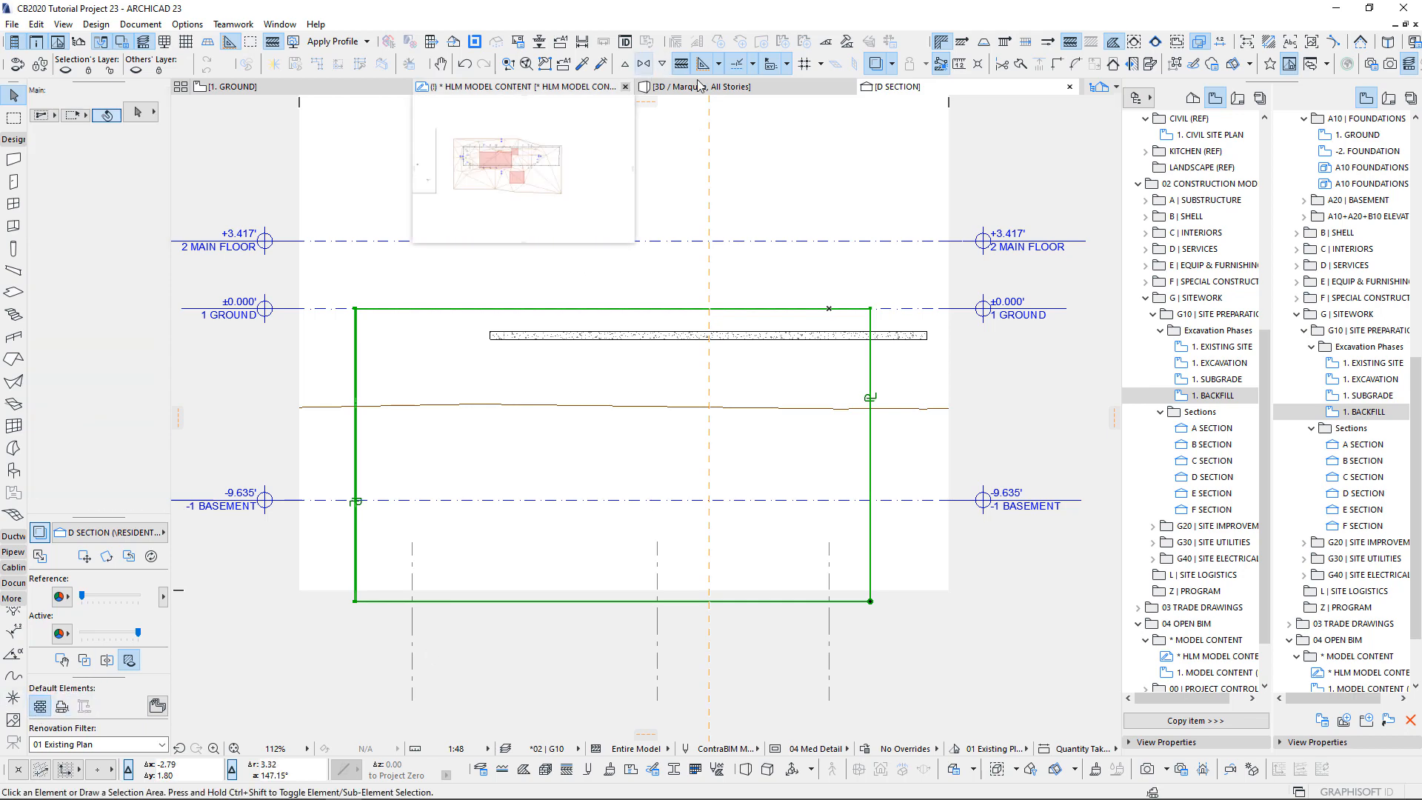
# Orbit the all-stories 3D view around the red property-line shell and foundations.
pyautogui.click(720, 86)
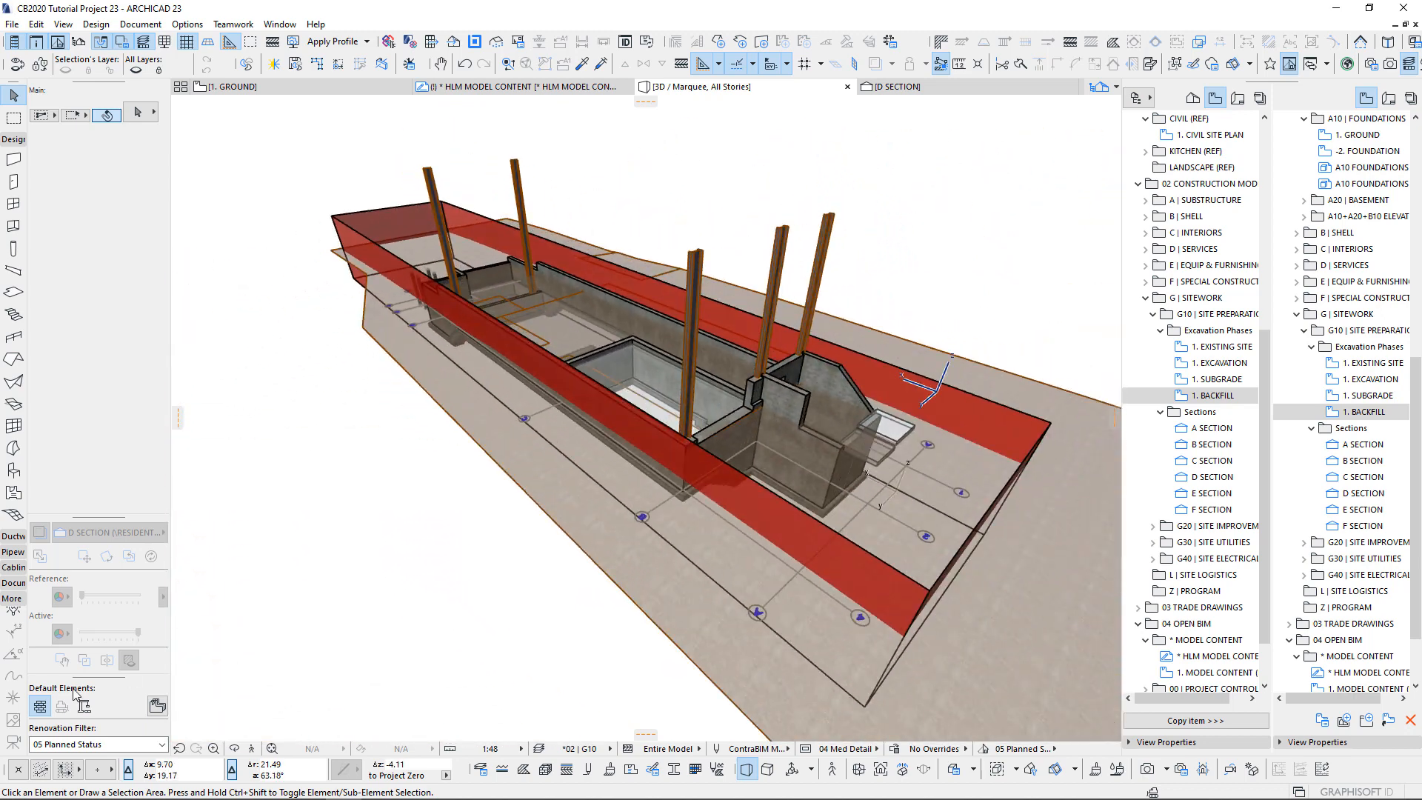
pyautogui.moveTo(634, 363); pyautogui.dragTo(680, 408)
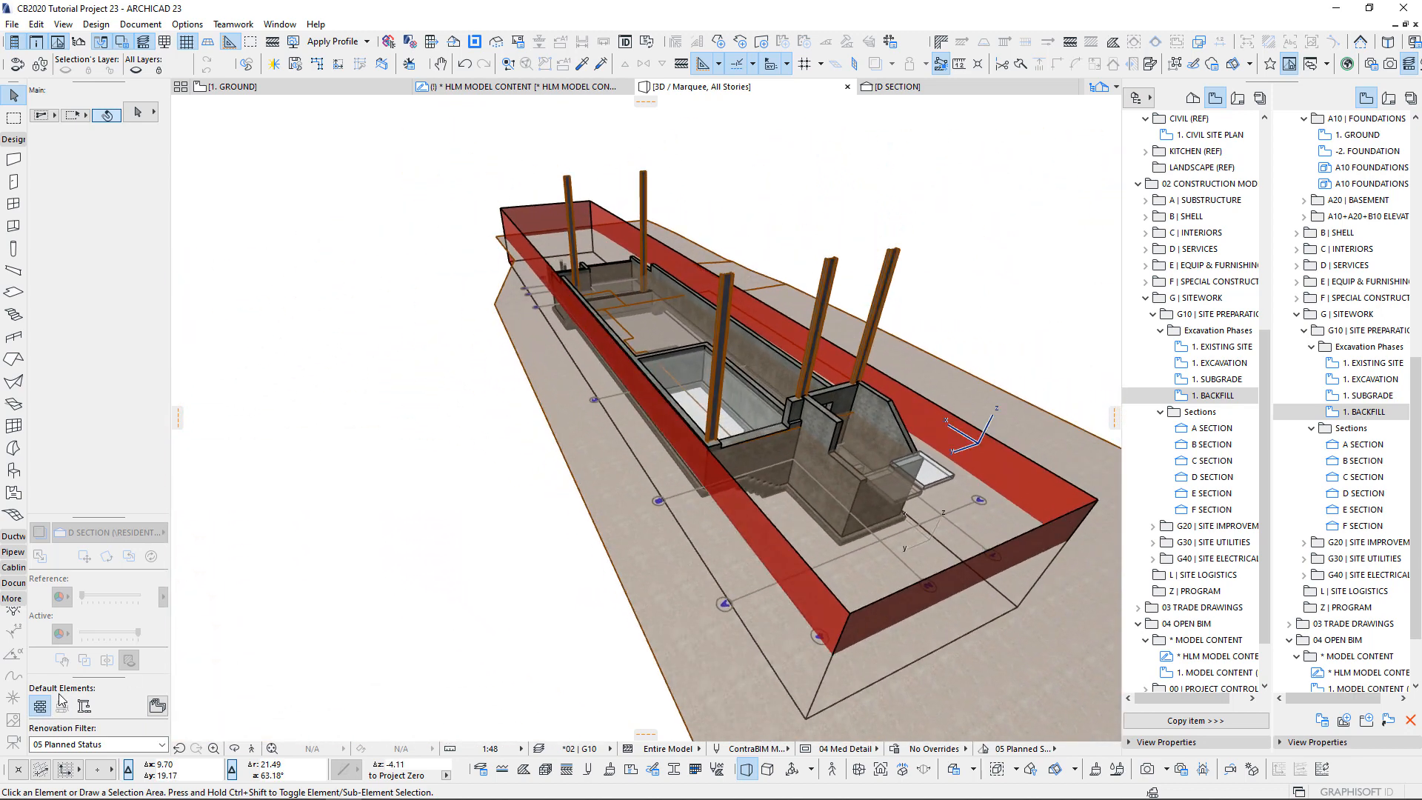